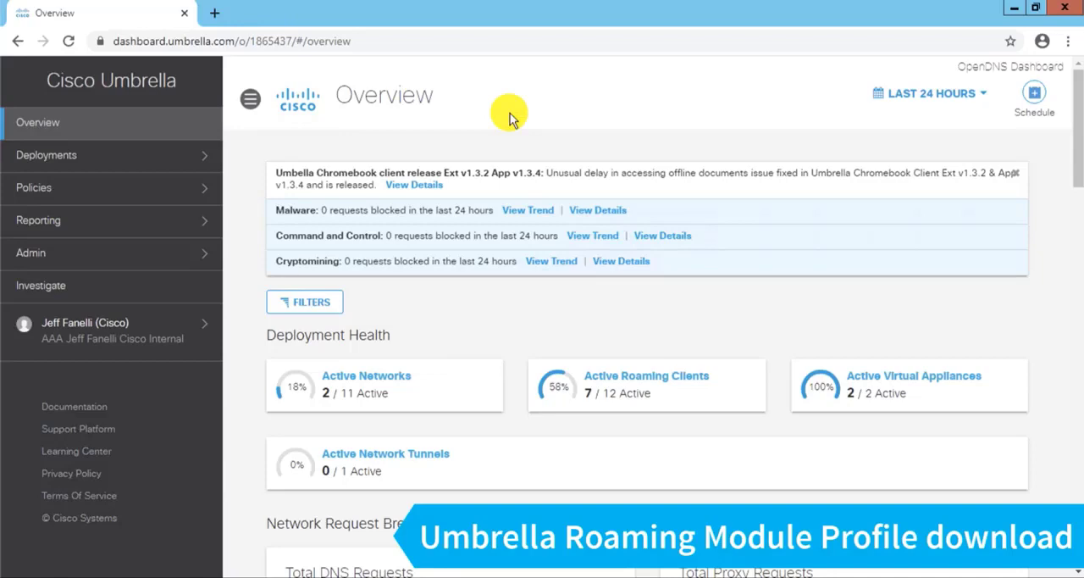
mouse_move(118, 156)
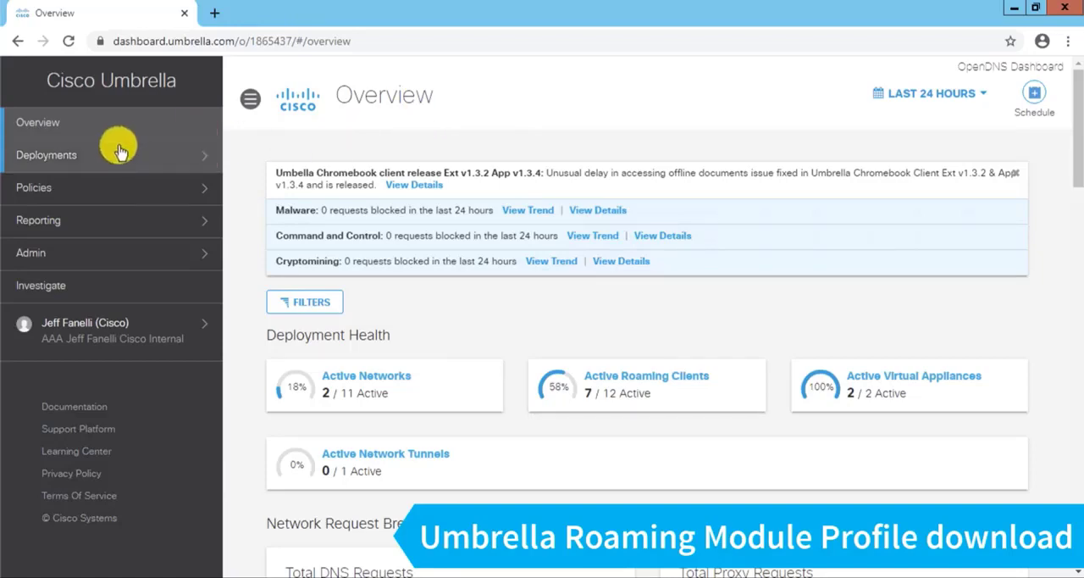
Reach Deployments > Roaming Computers and bring up the roaming client download options
click(45, 154)
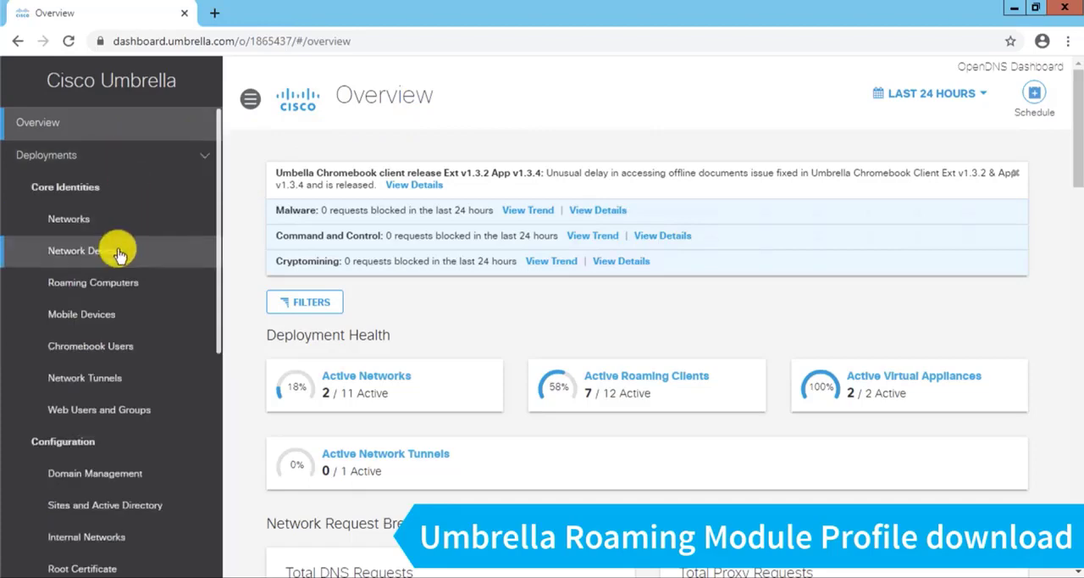
click(92, 281)
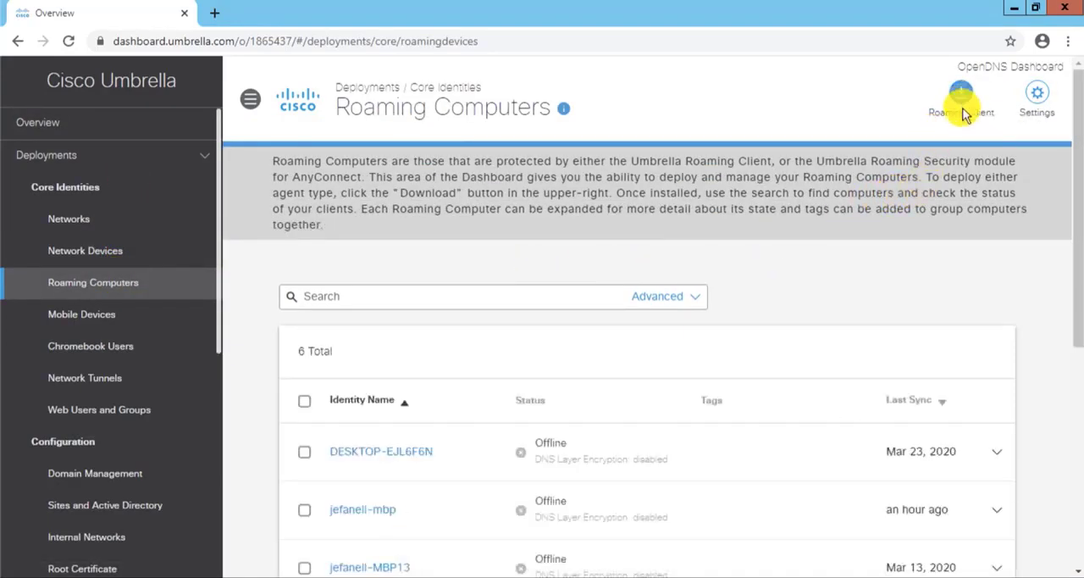
click(962, 100)
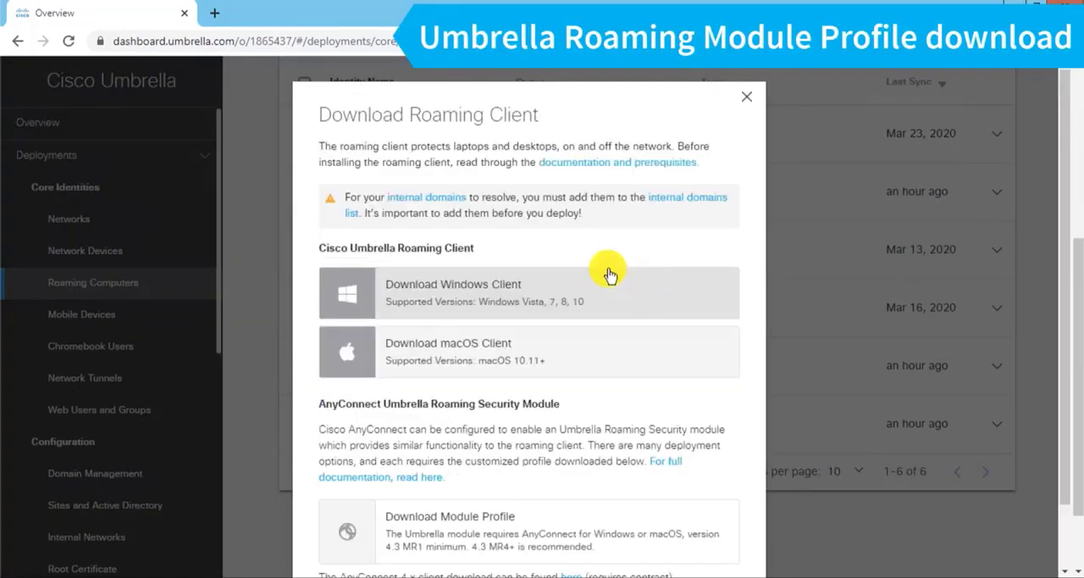
mouse_move(534, 352)
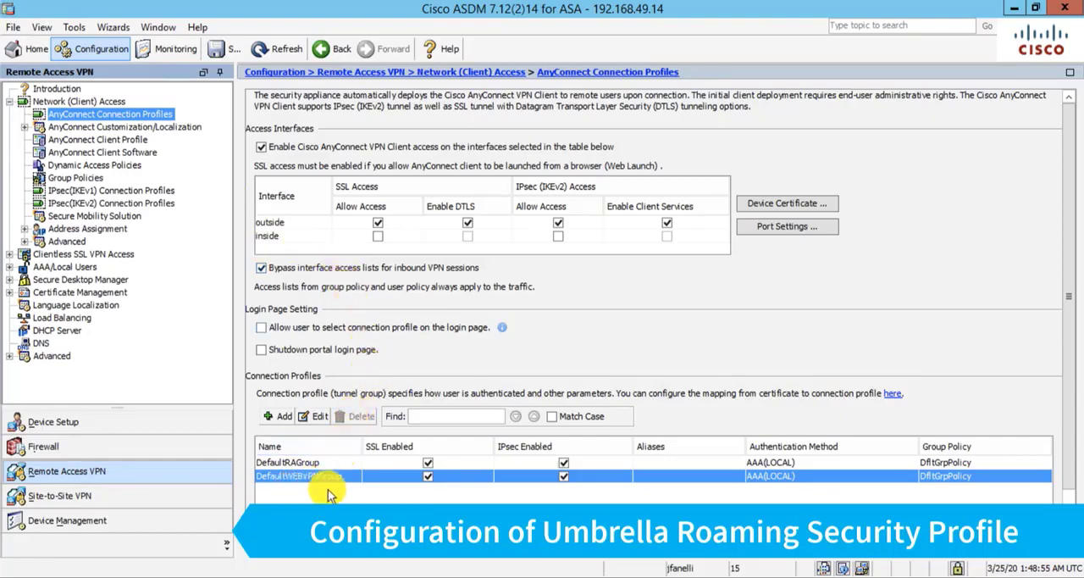
mouse_move(306, 491)
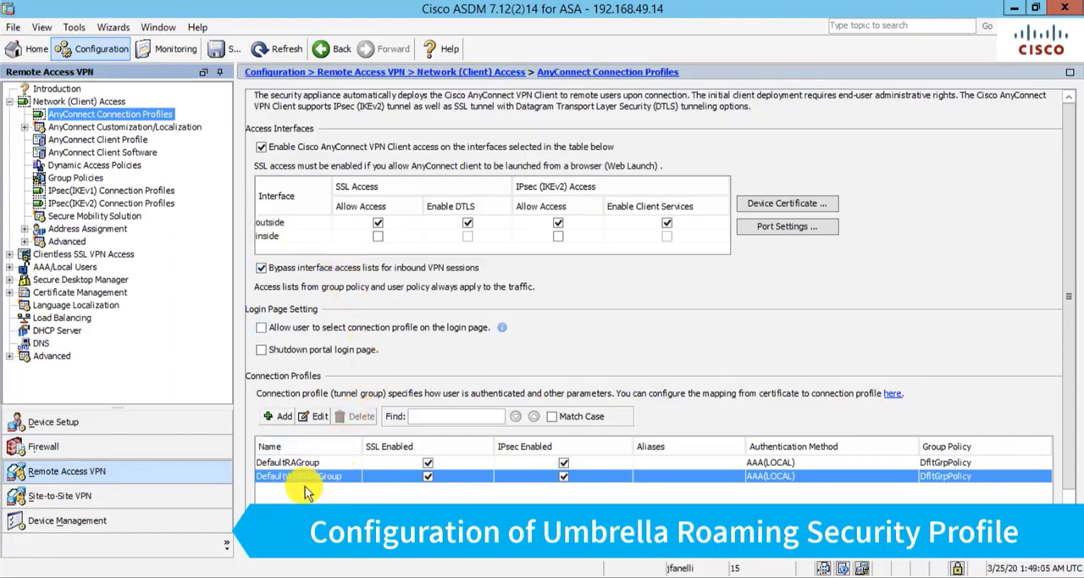
mouse_move(303, 493)
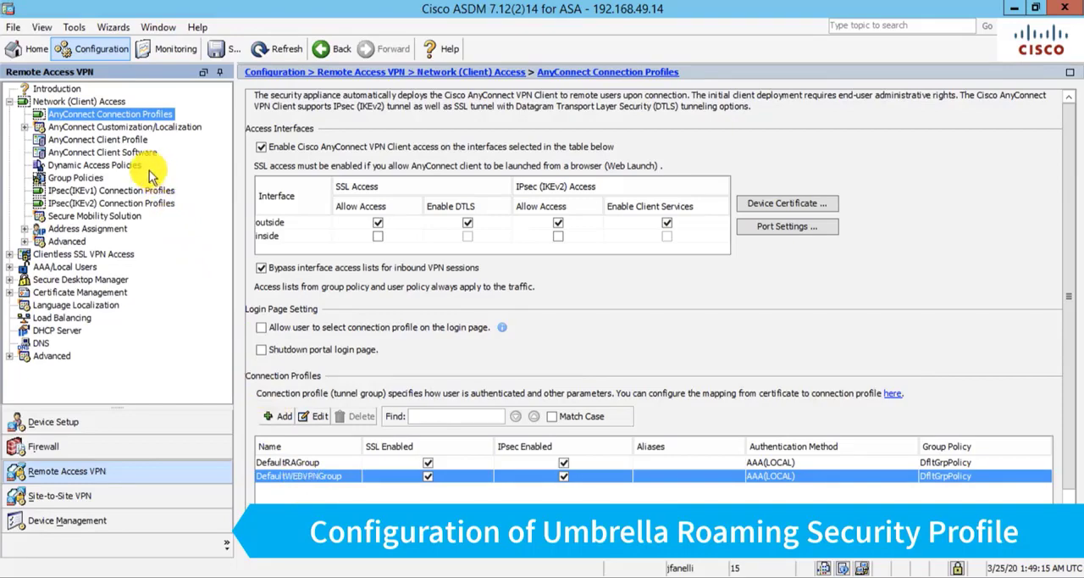
Add an AnyConnect client profile of type Umbrella Roaming Security Profile named 'umbrella' and start its file upload
click(98, 139)
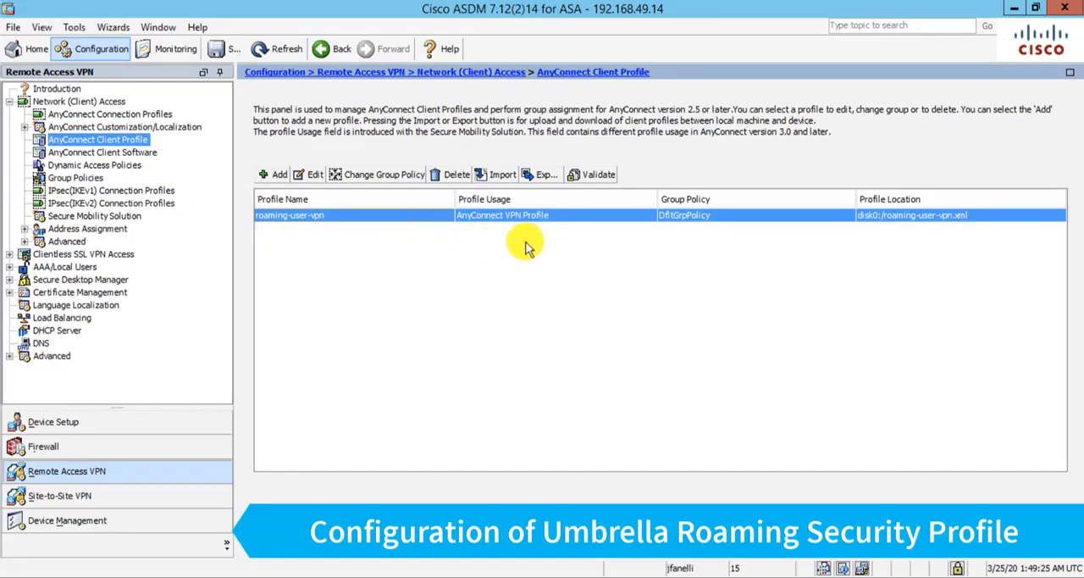
mouse_move(332, 285)
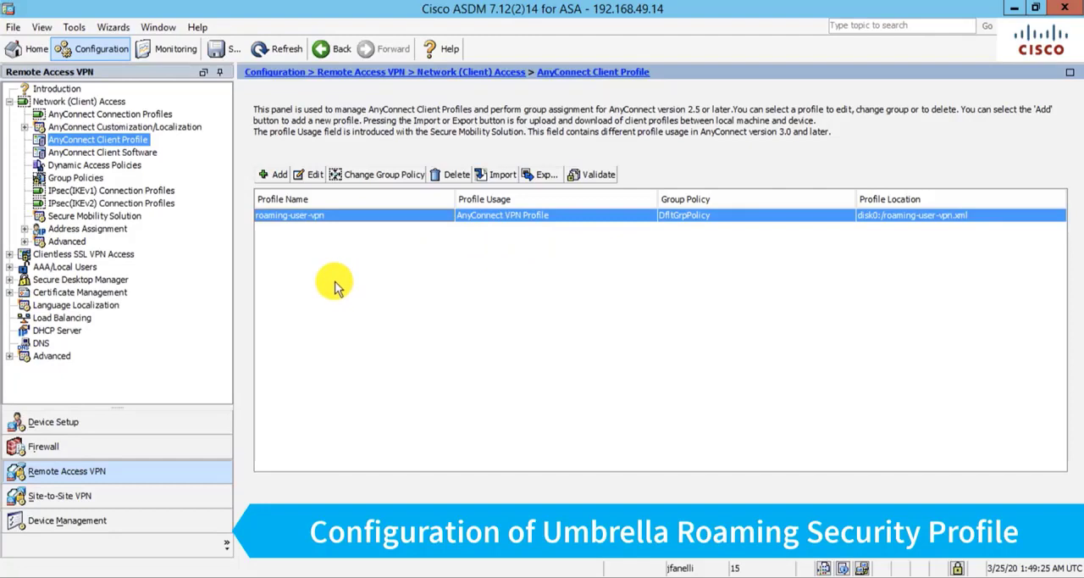
mouse_move(236, 183)
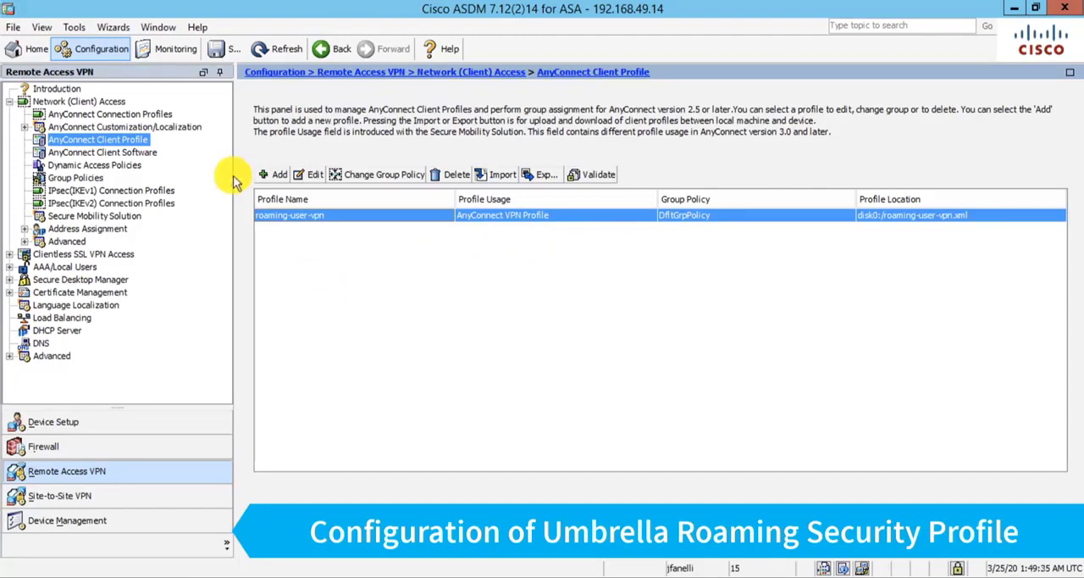
click(275, 174)
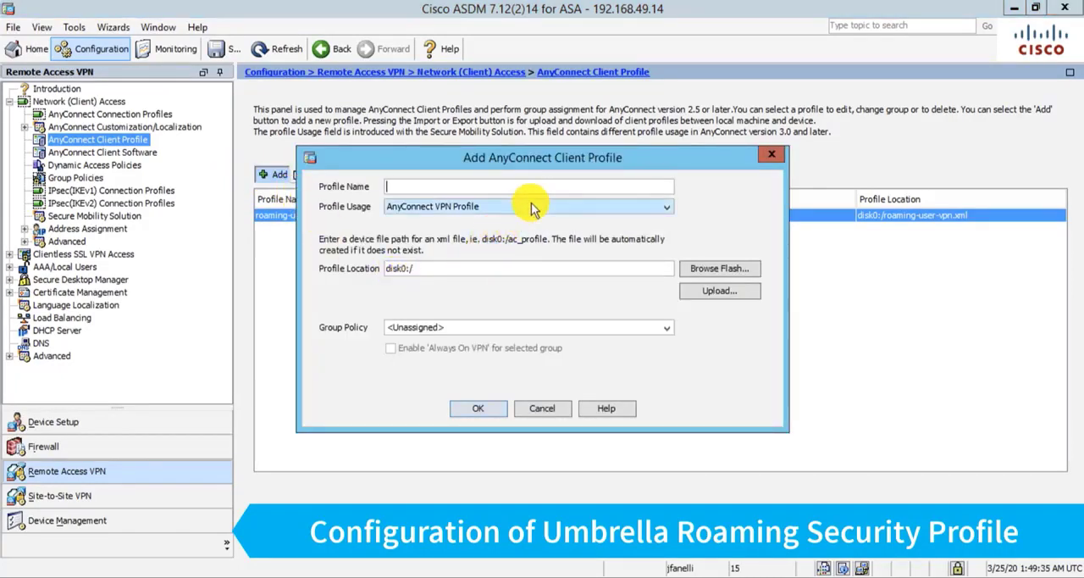
click(666, 207)
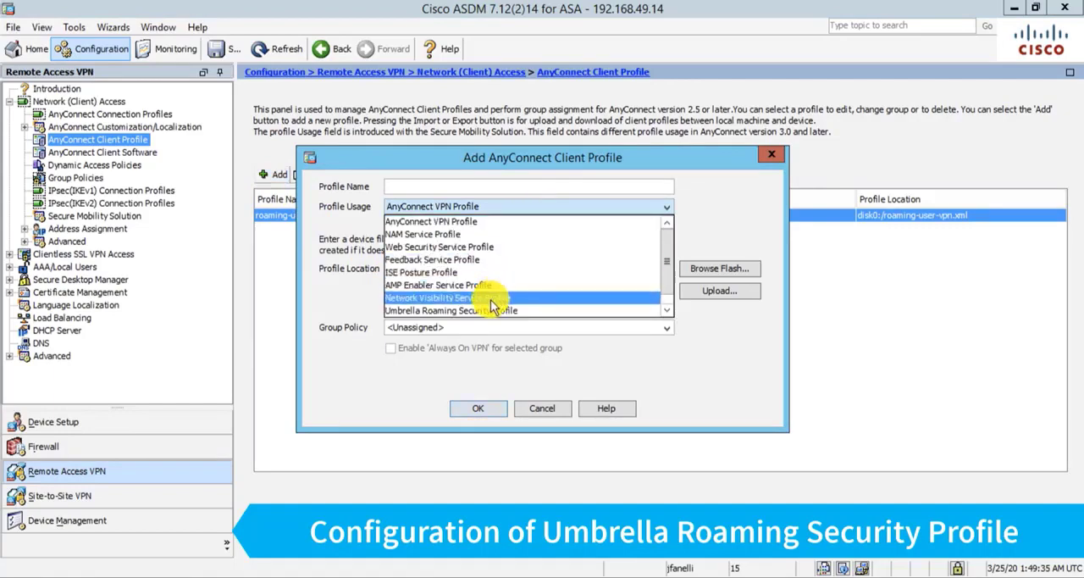
click(450, 311)
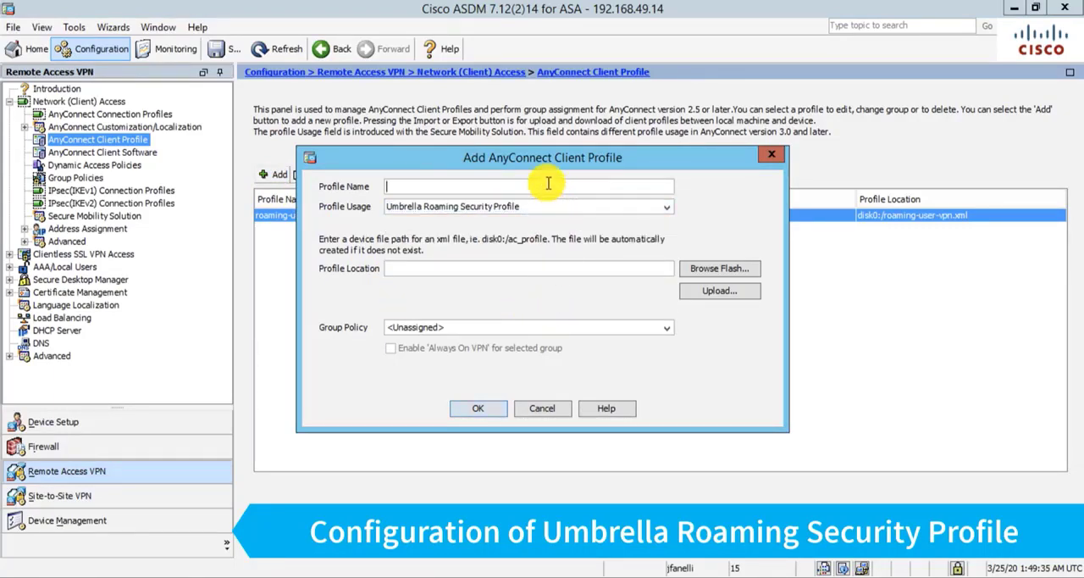
text(umbrella)
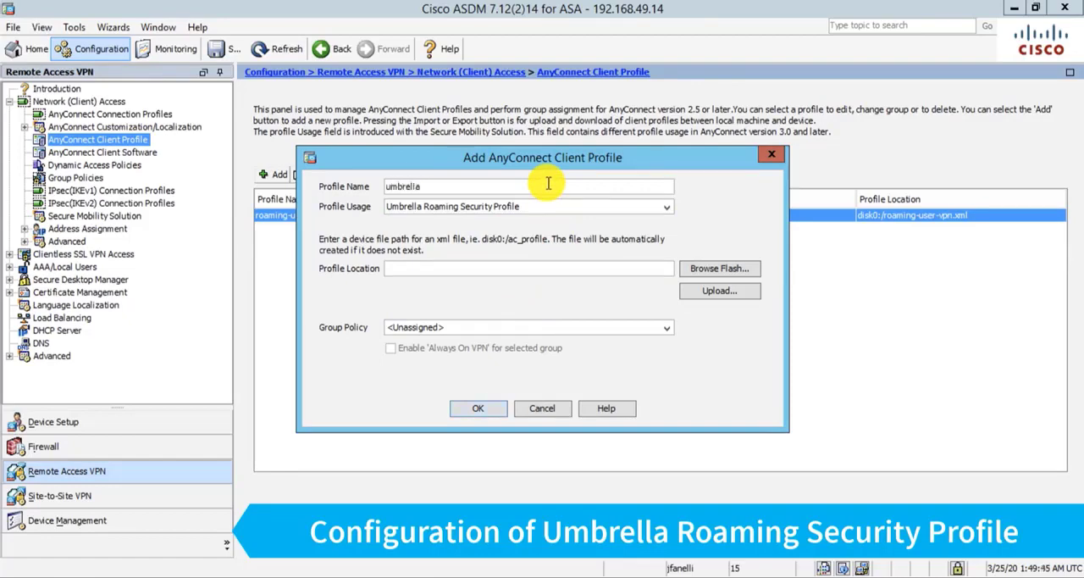
mouse_move(579, 291)
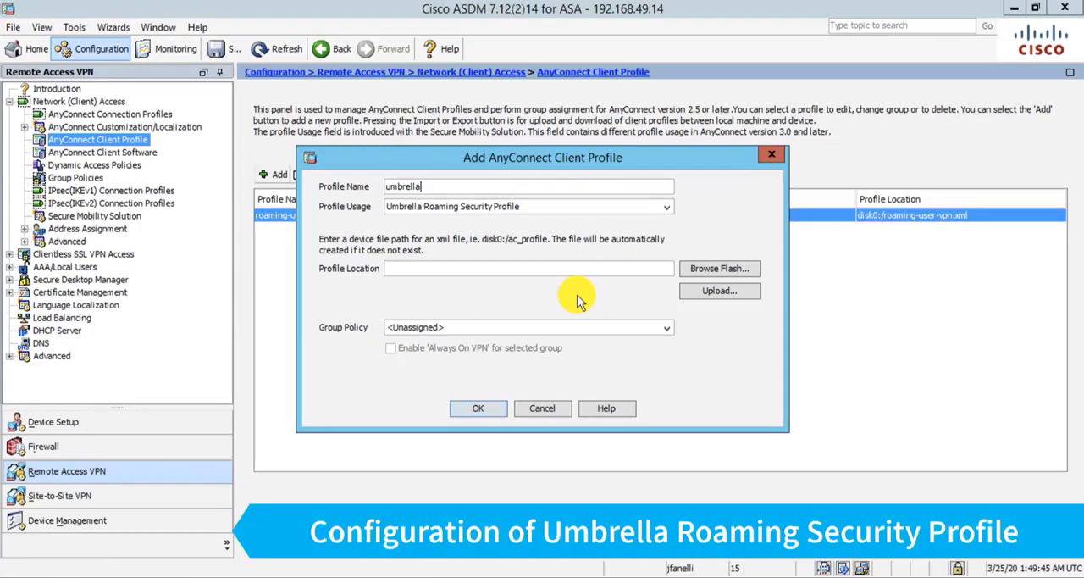
click(719, 268)
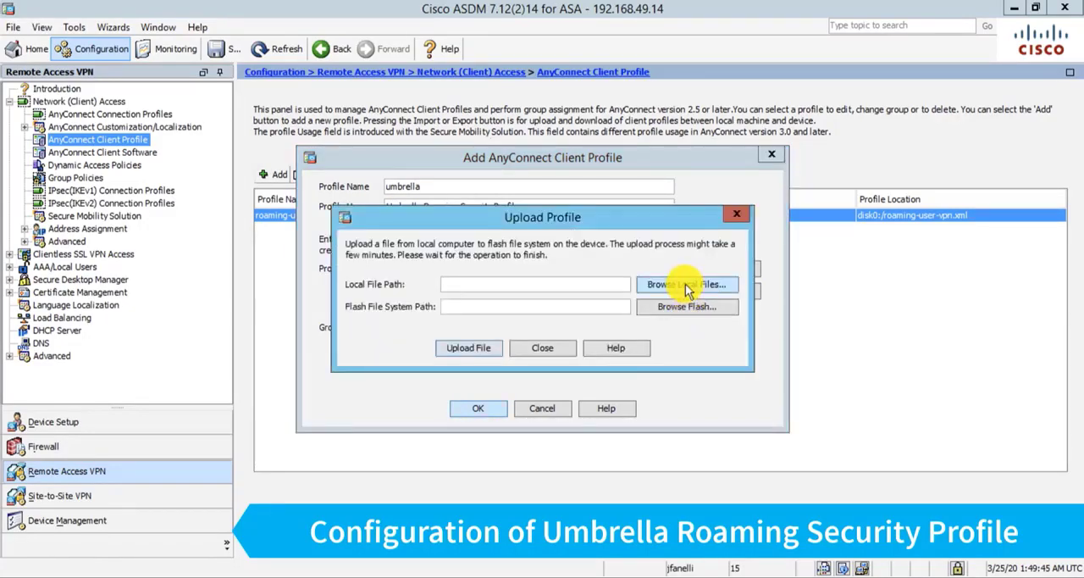
Upload OrgInfo.json from the local Downloads folder as the umbrella profile file
click(688, 284)
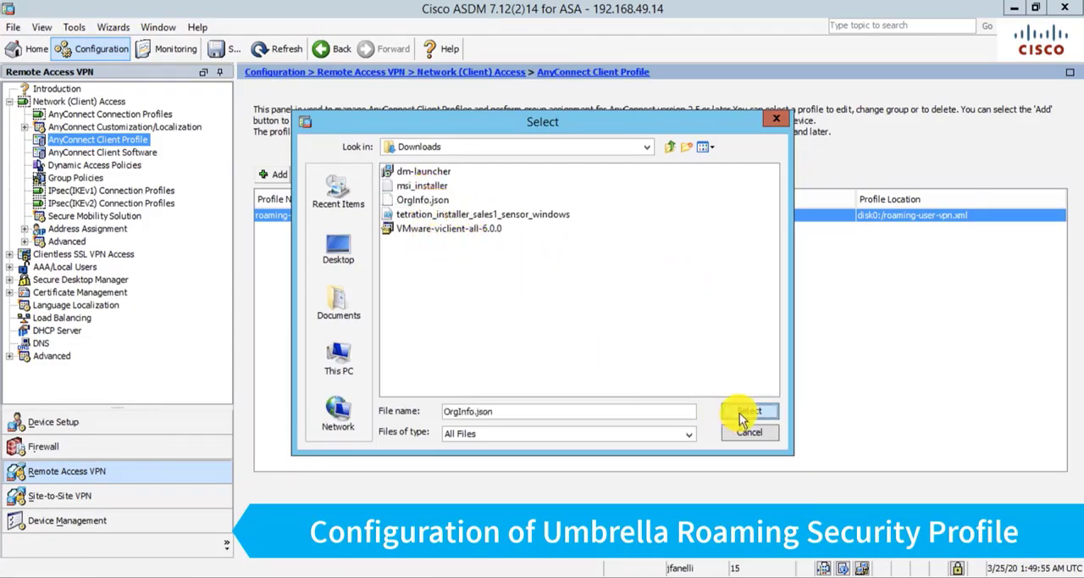
click(749, 410)
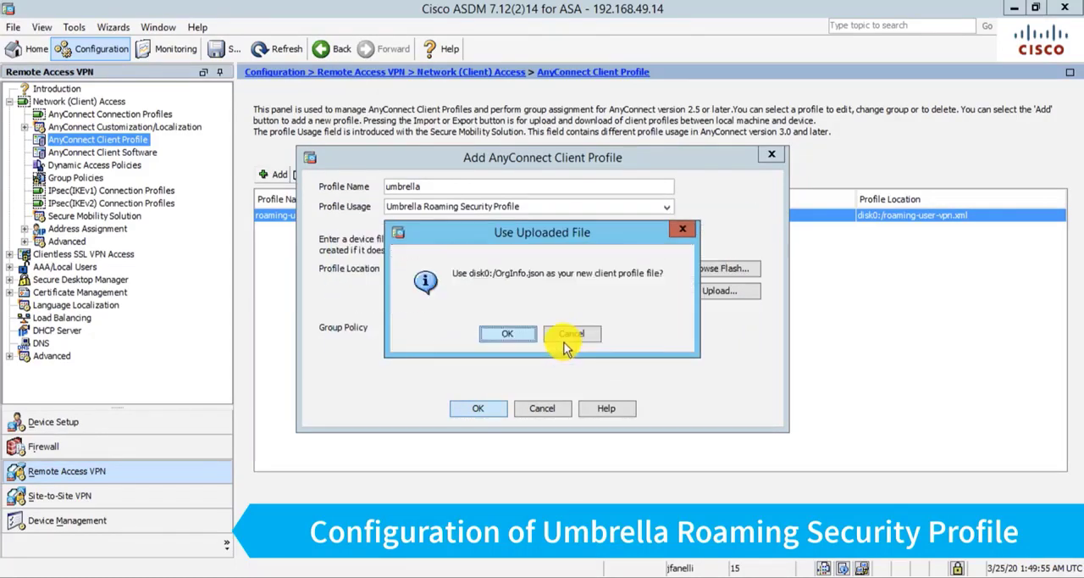
click(506, 334)
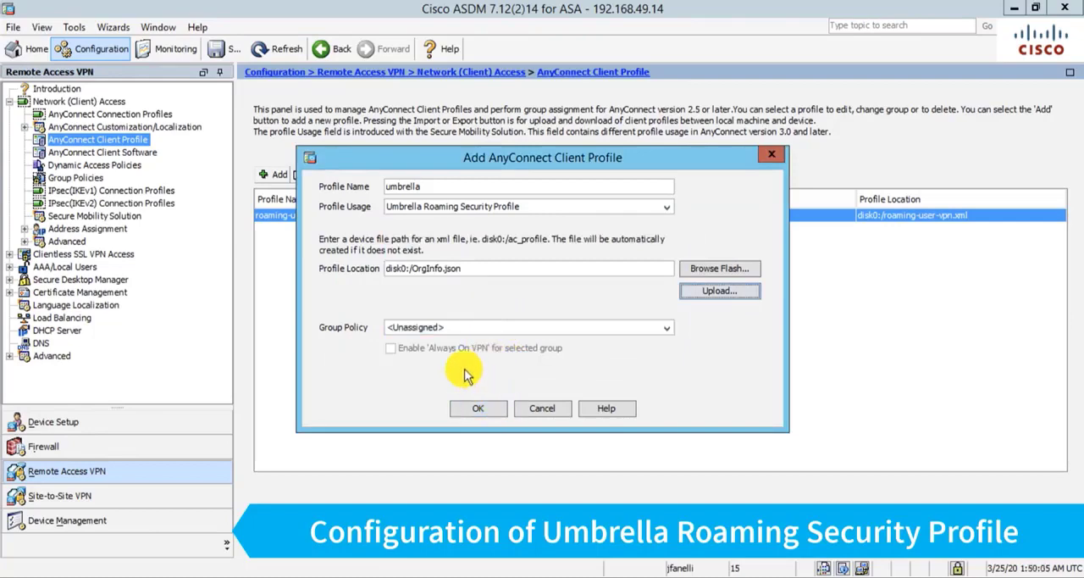
mouse_move(485, 342)
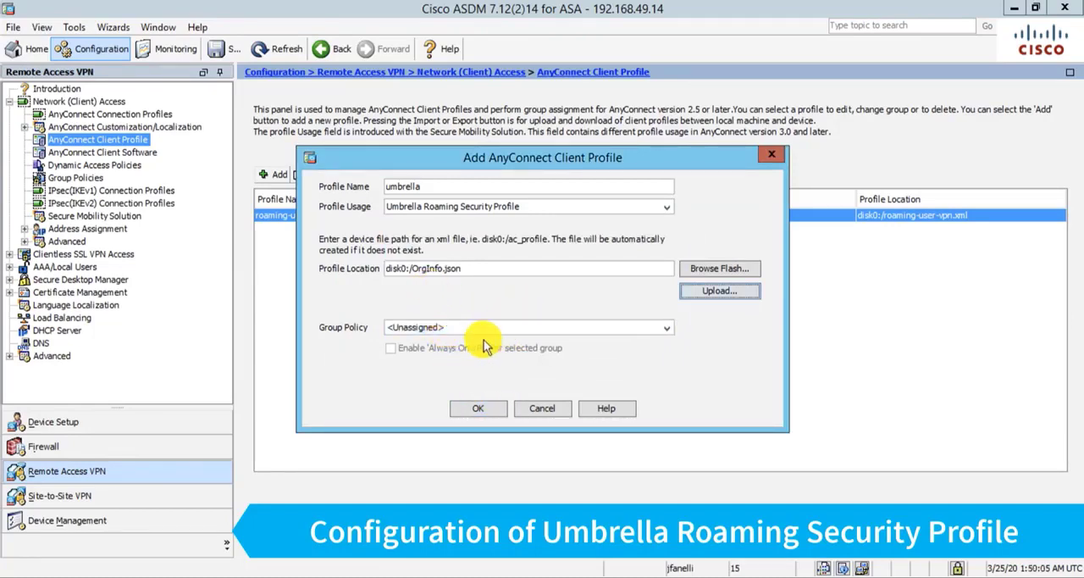
Assign the umbrella profile to the DfltGrpPolicy group policy and confirm
click(666, 327)
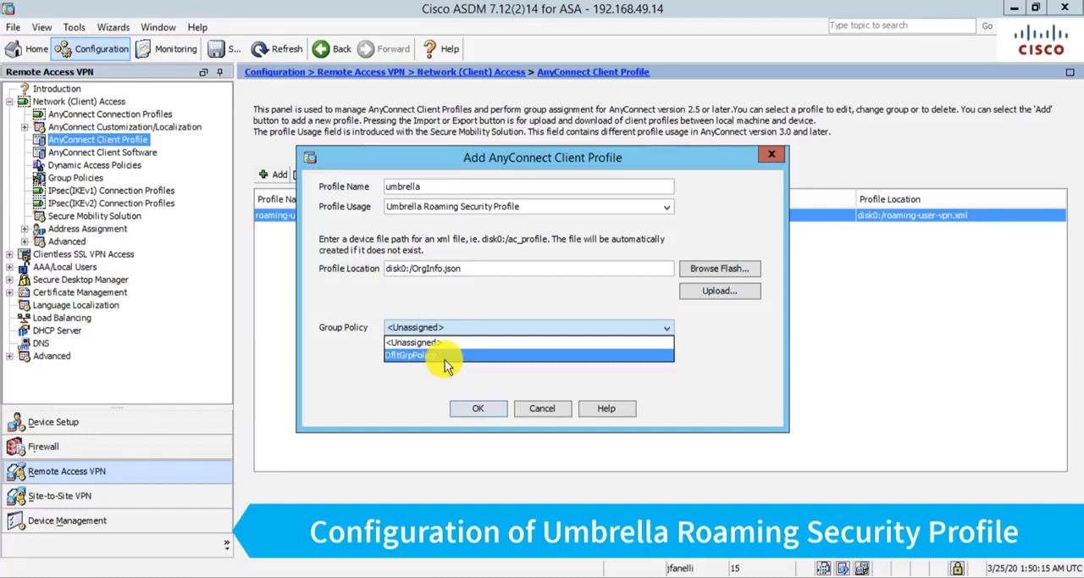
click(415, 354)
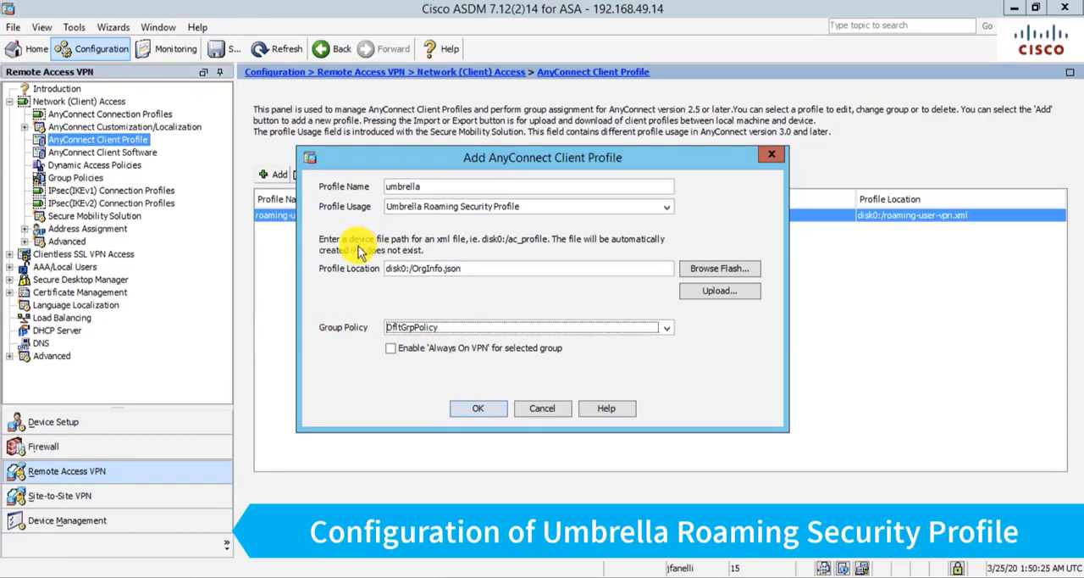
mouse_move(347, 339)
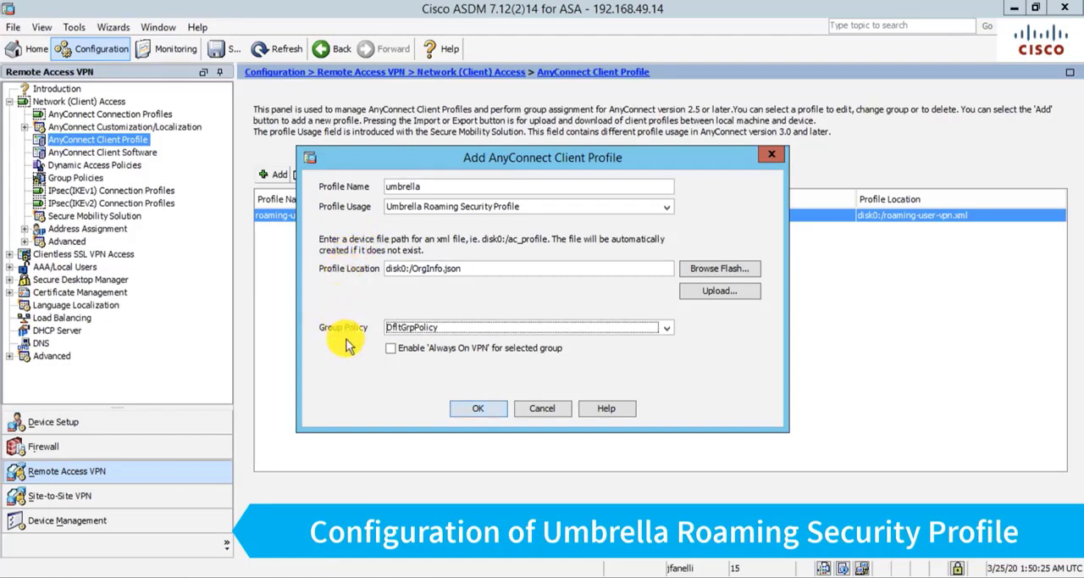
mouse_move(407, 372)
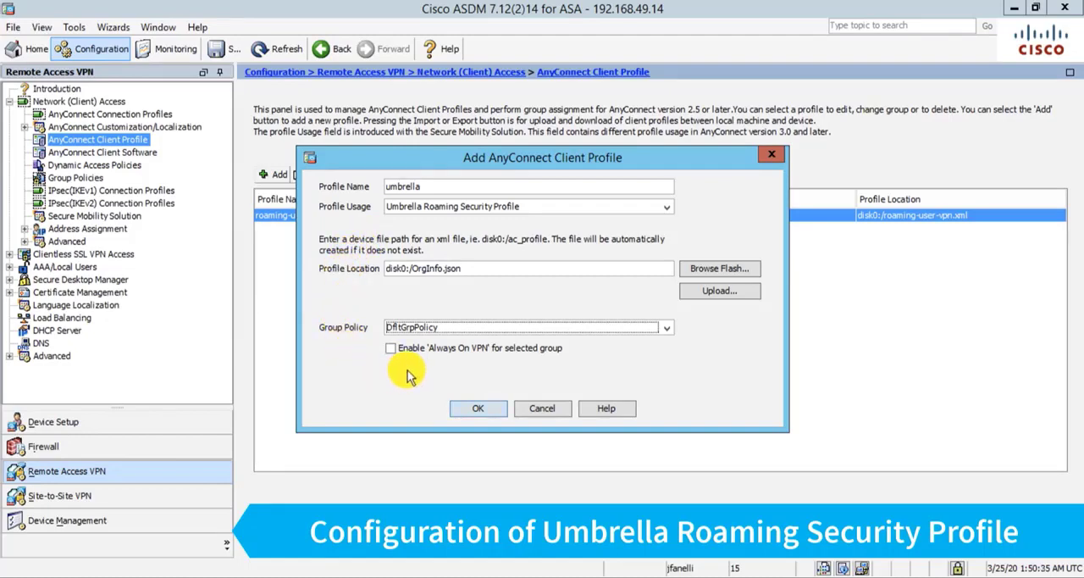
click(478, 407)
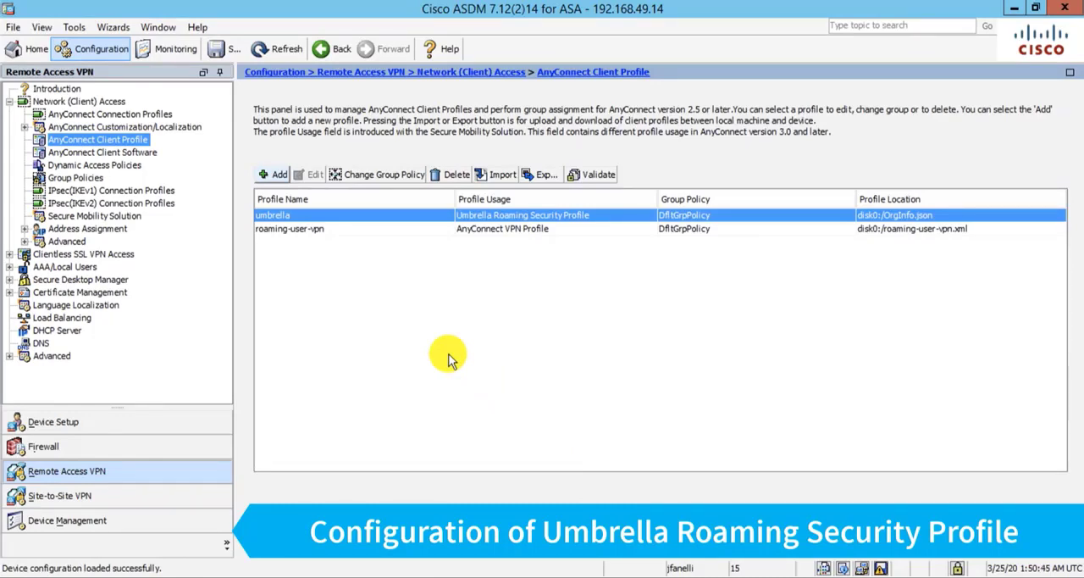
mouse_move(579, 315)
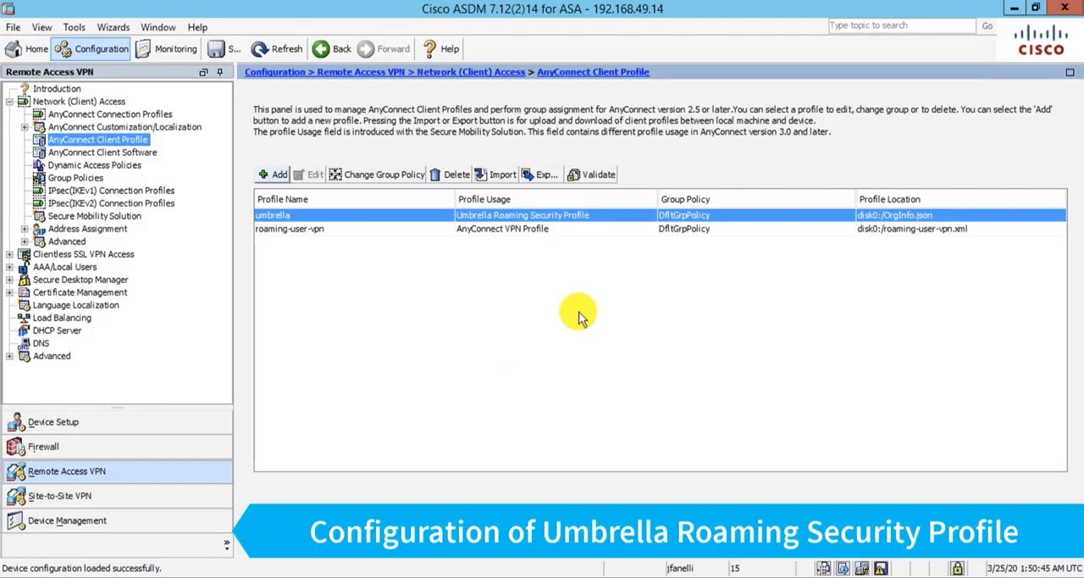
mouse_move(518, 246)
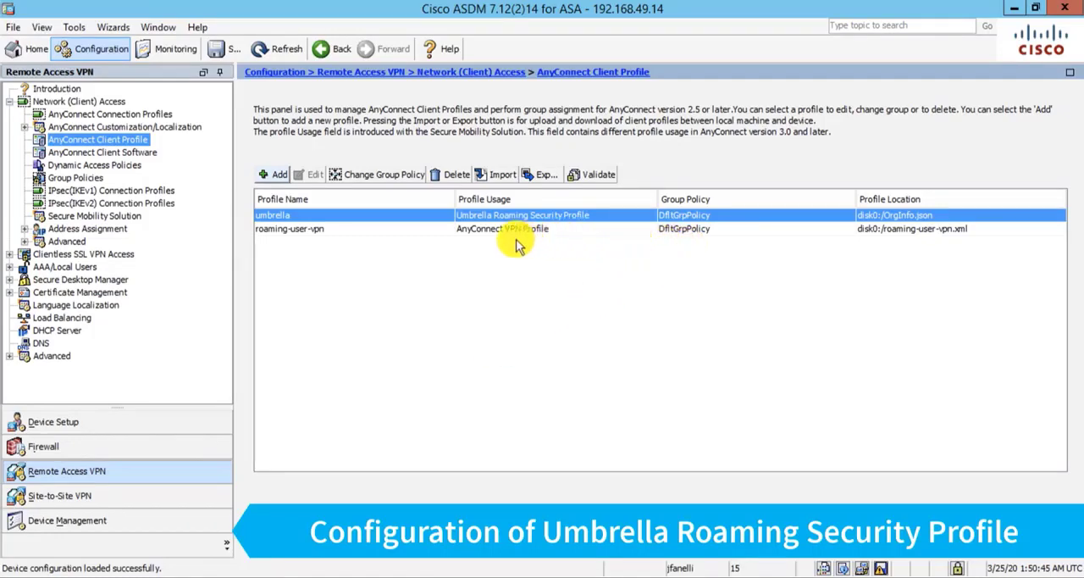
mouse_move(481, 234)
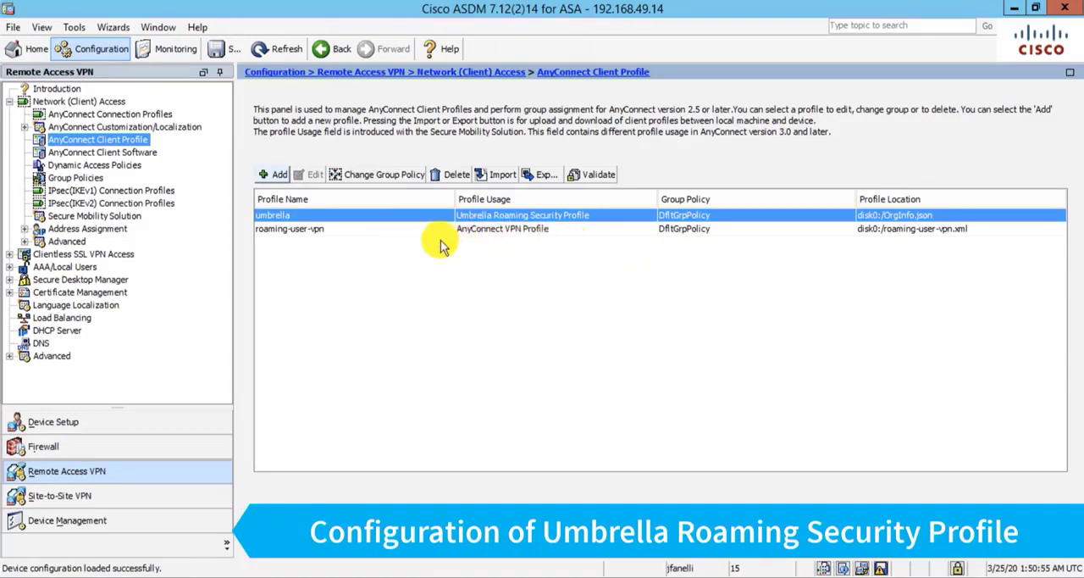
mouse_move(511, 241)
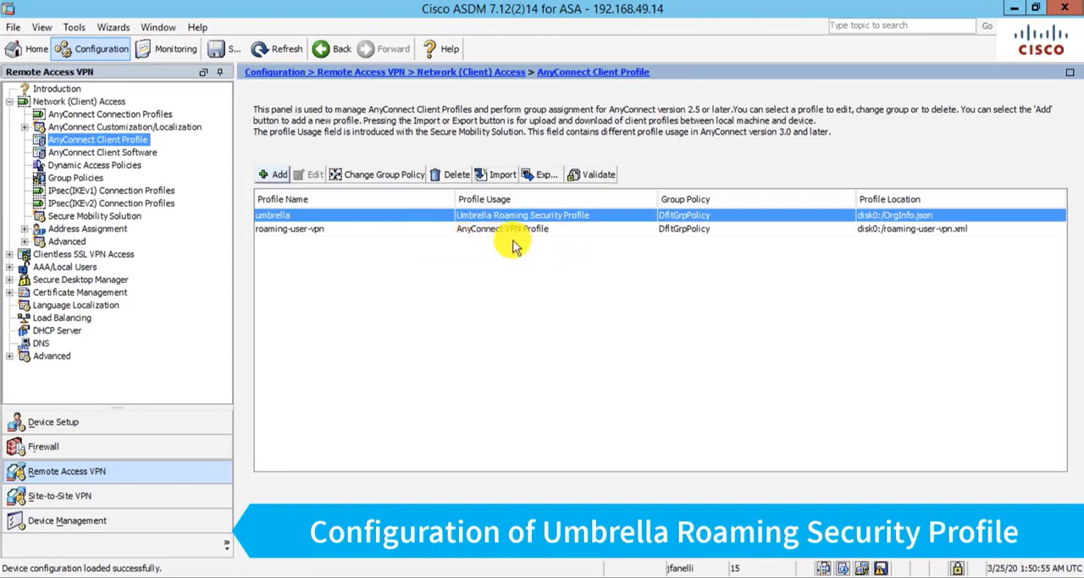
mouse_move(669, 246)
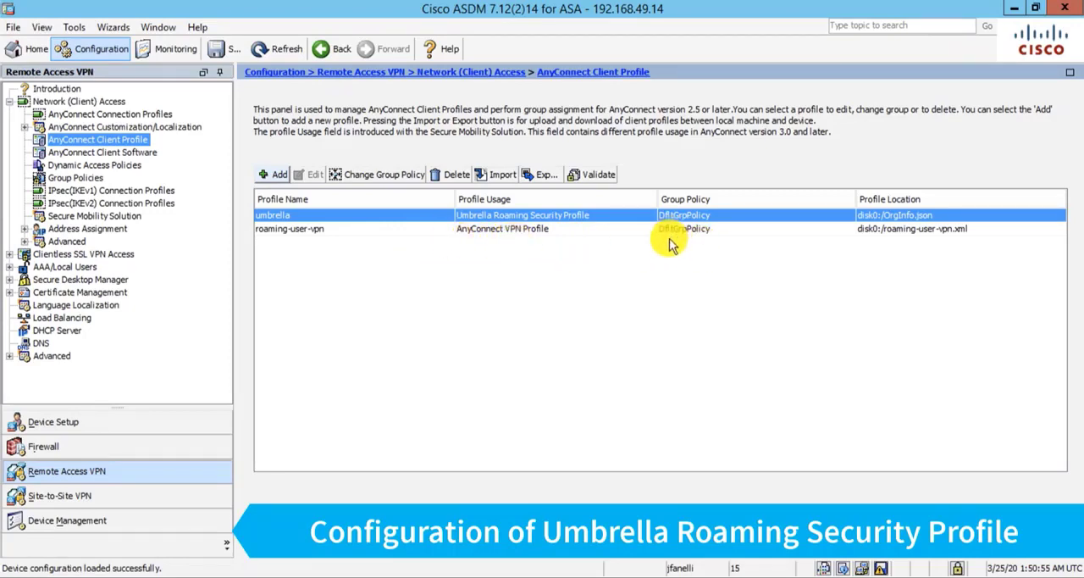
click(671, 240)
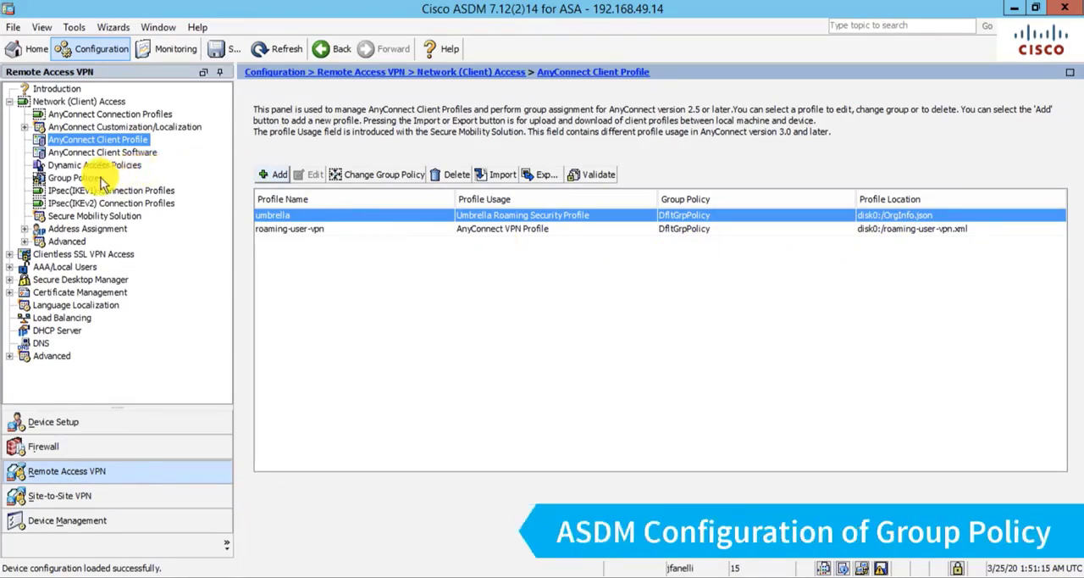
Edit DfltGrpPolicy, acknowledging the shared-policy warning, and reach its AnyConnect Client settings
click(74, 164)
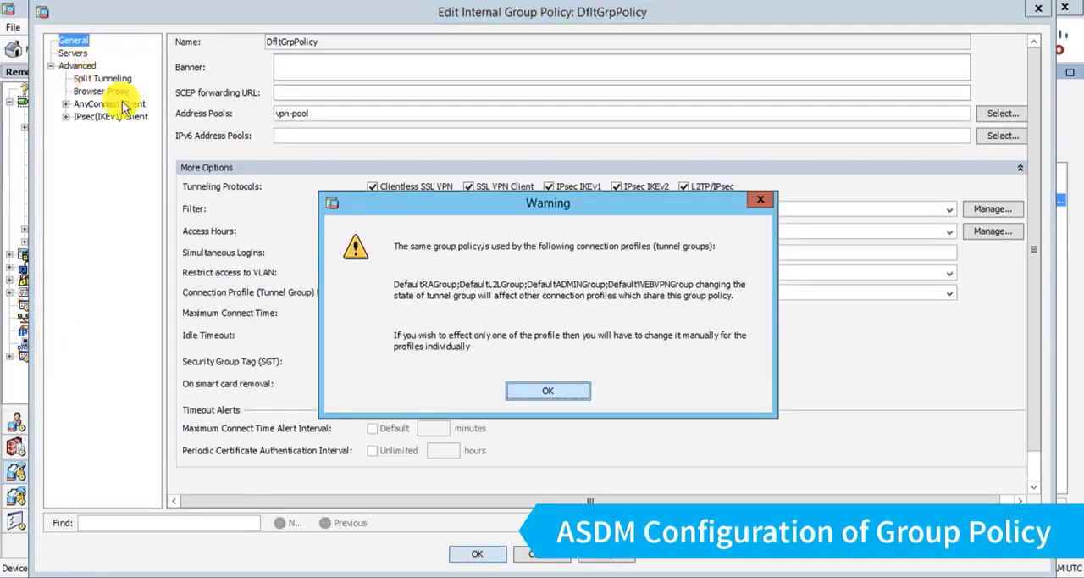
click(548, 390)
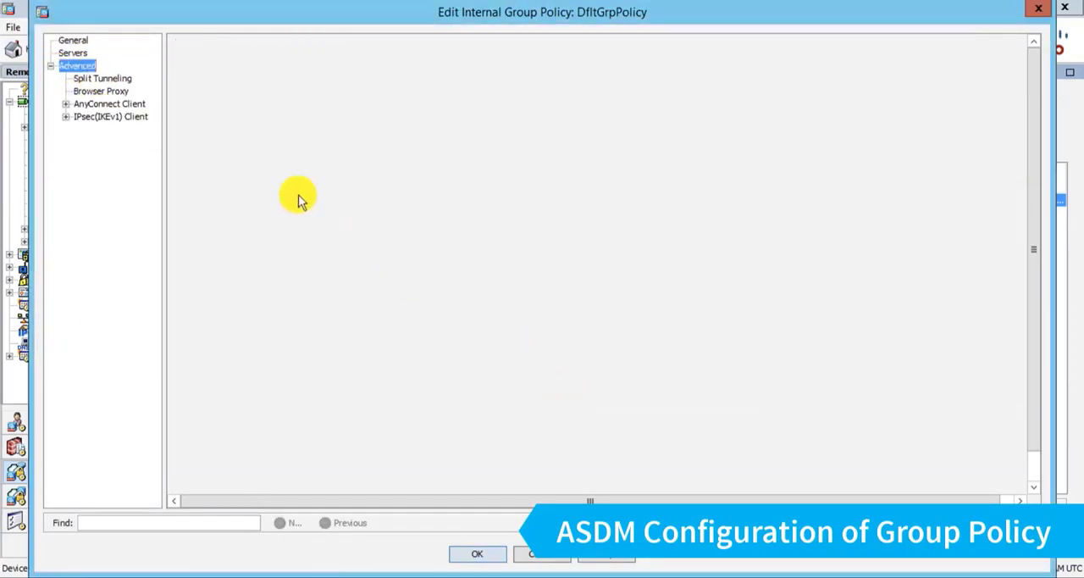
click(109, 104)
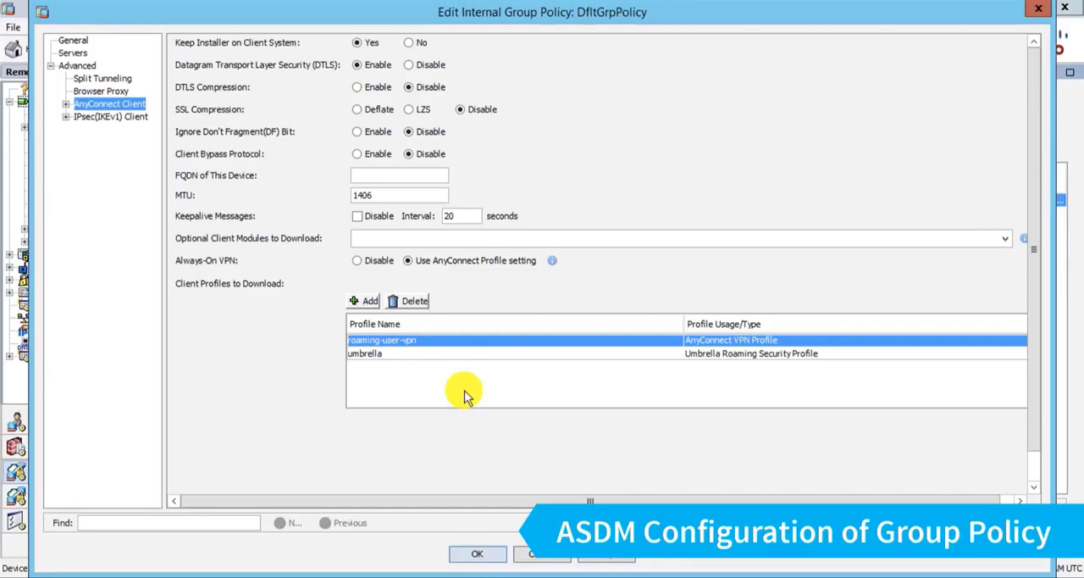
mouse_move(246, 316)
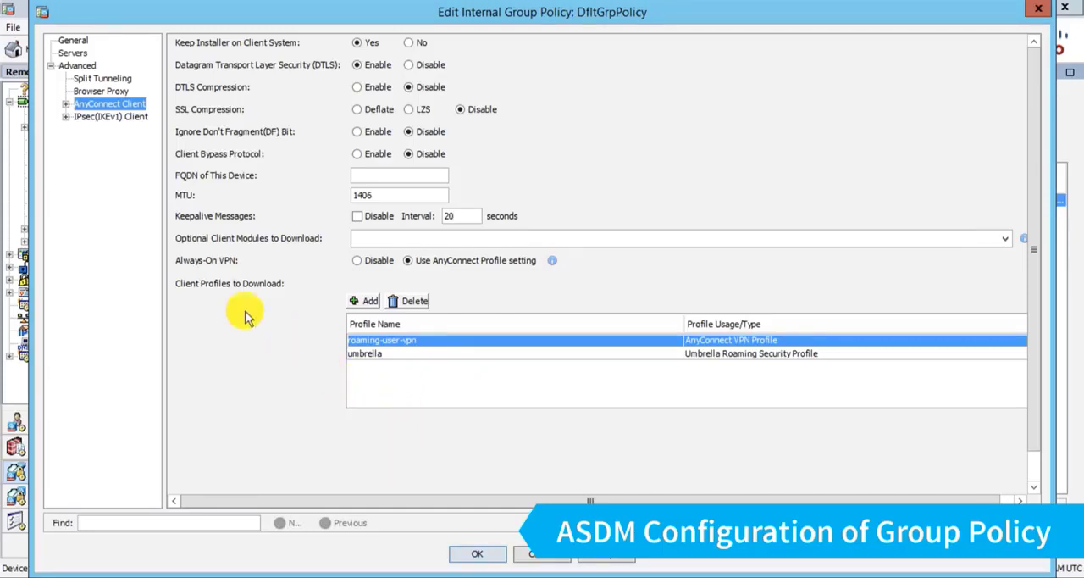
mouse_move(415, 381)
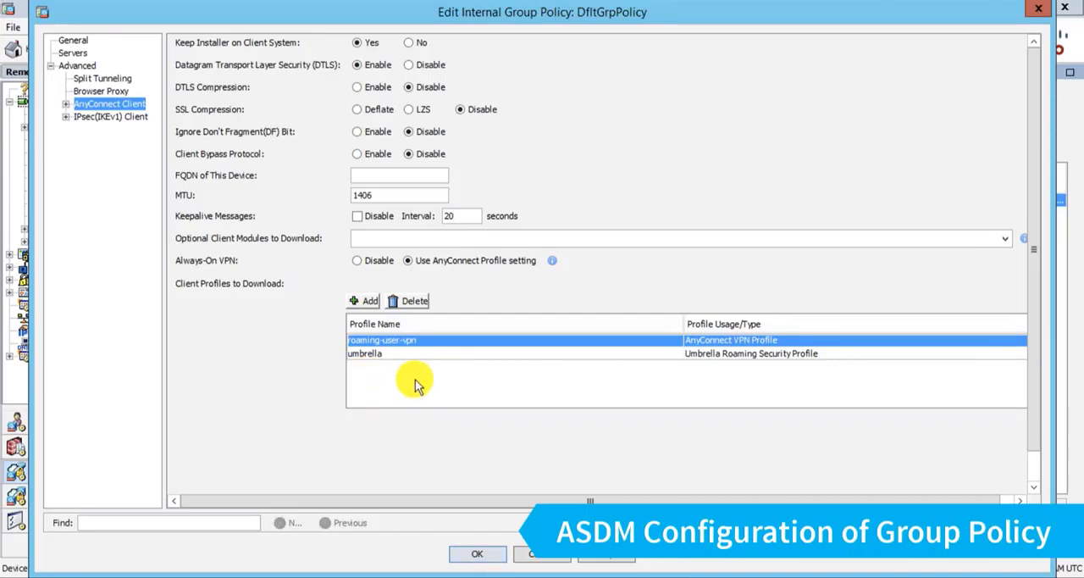
mouse_move(456, 388)
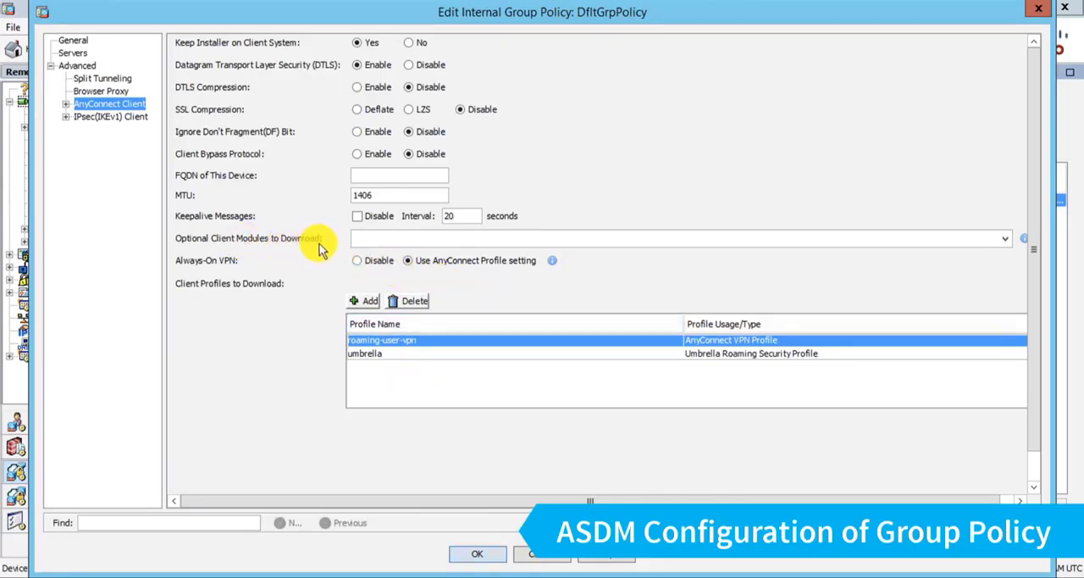
mouse_move(973, 276)
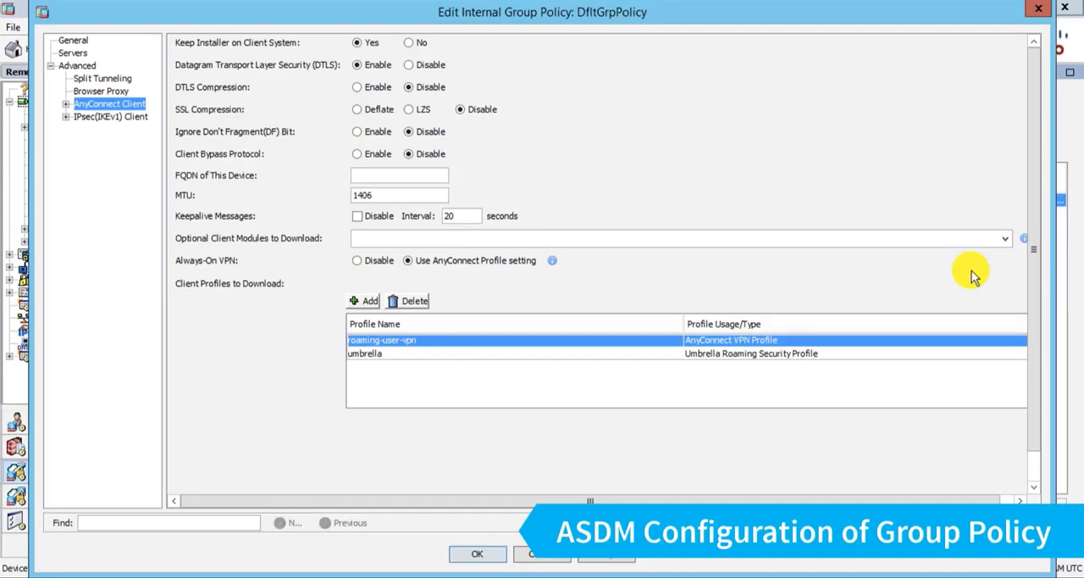
mouse_move(979, 271)
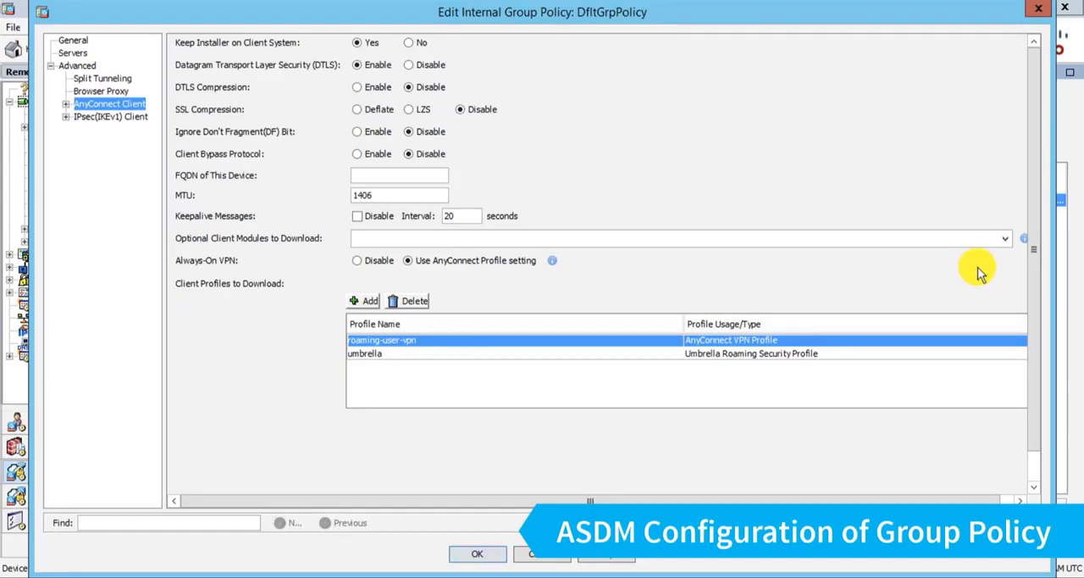
mouse_move(996, 261)
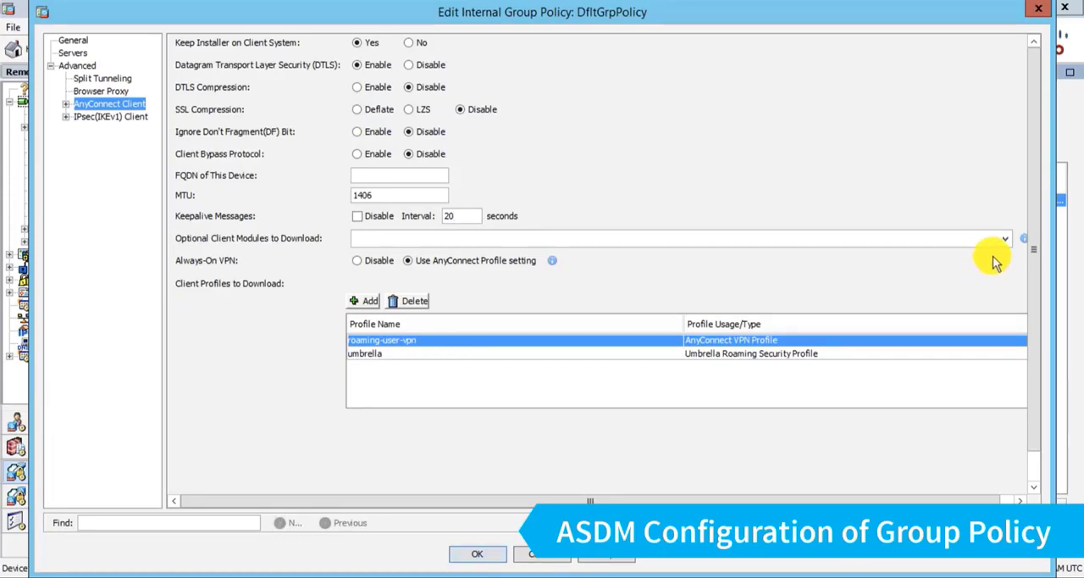
Add AnyConnect Umbrella Roaming Security to Optional Client Modules to Download
click(1006, 237)
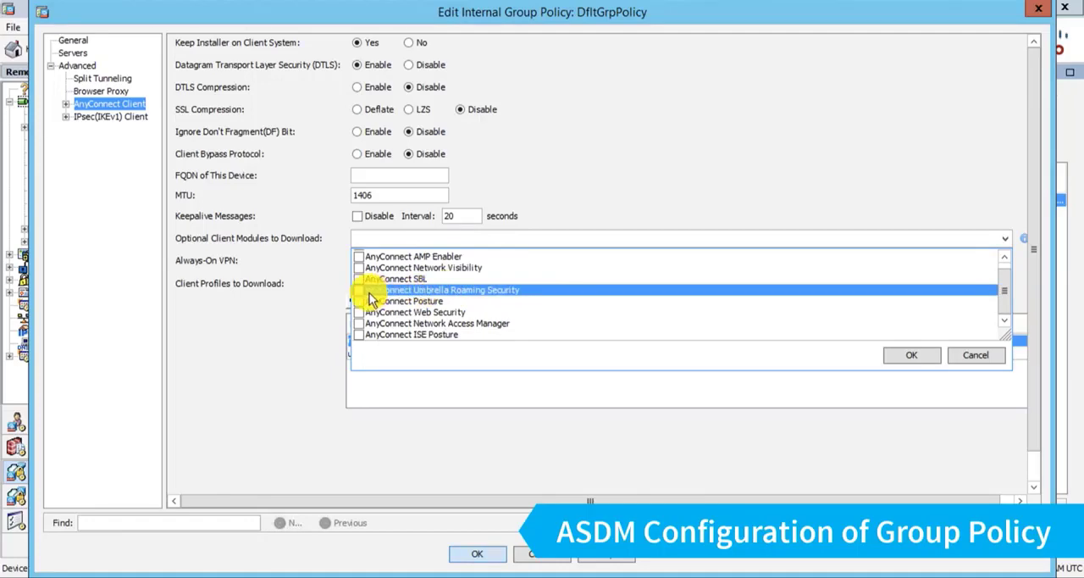
click(359, 290)
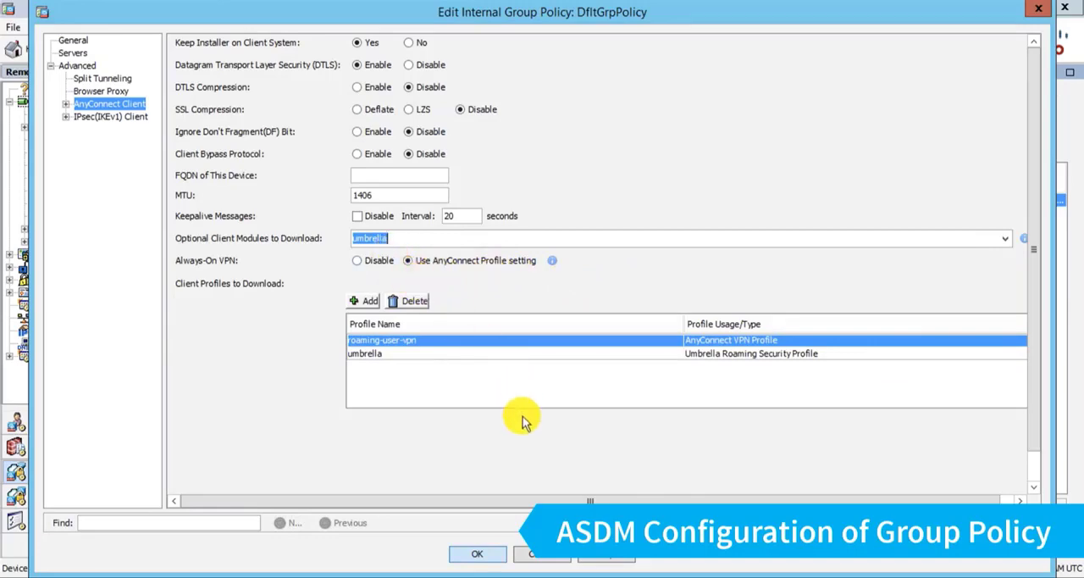
click(477, 552)
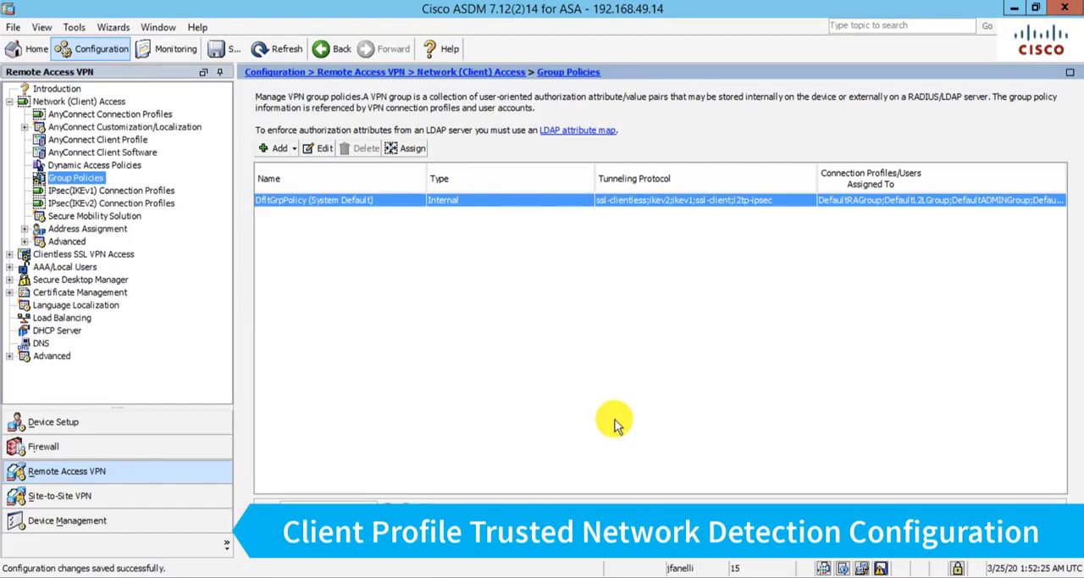
mouse_move(178, 167)
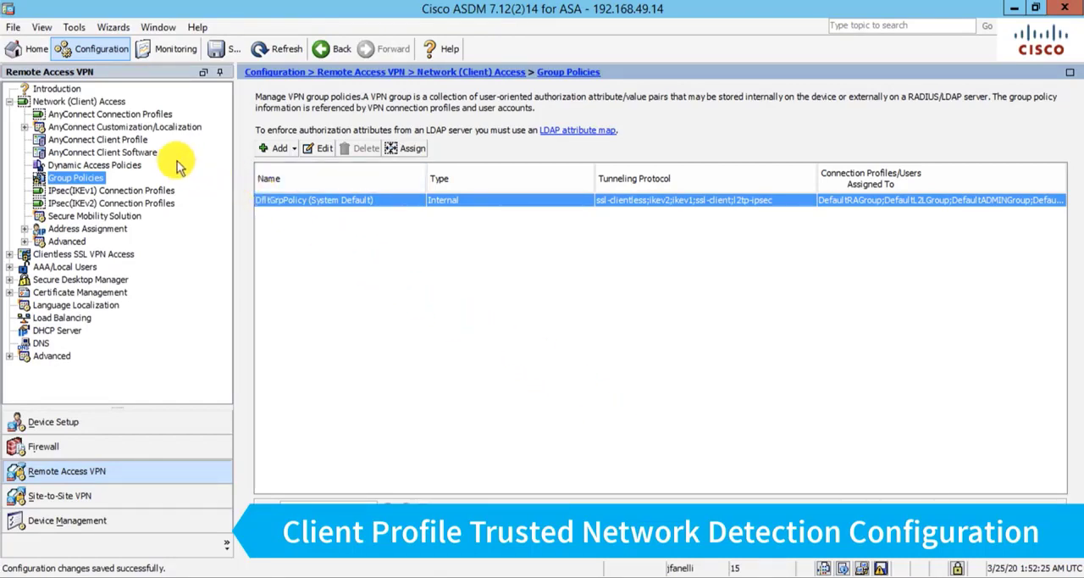
Return to the AnyConnect Client Profile list showing the umbrella and roaming VPN profiles
click(98, 139)
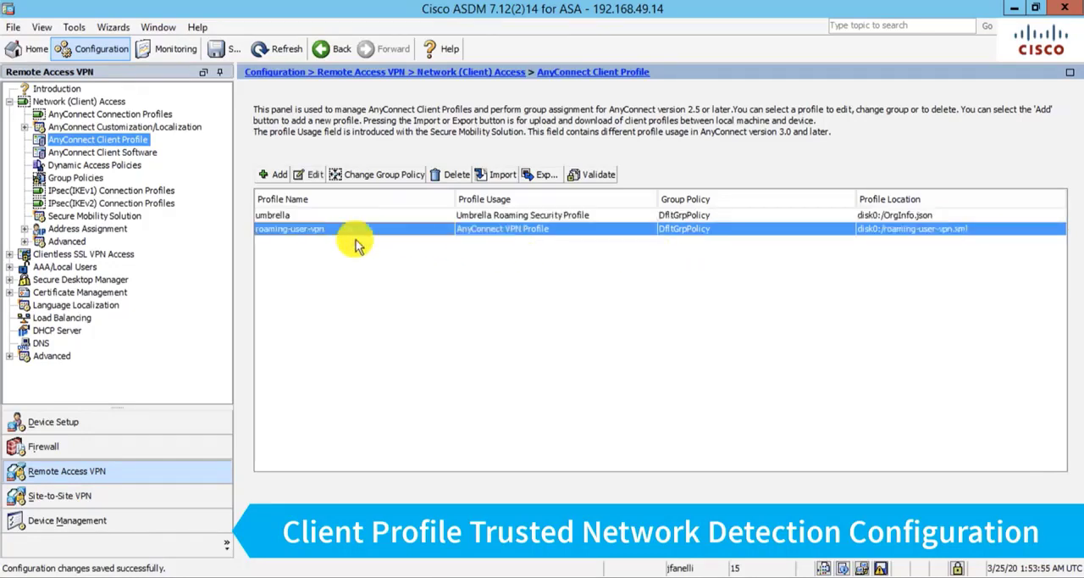
mouse_move(511, 246)
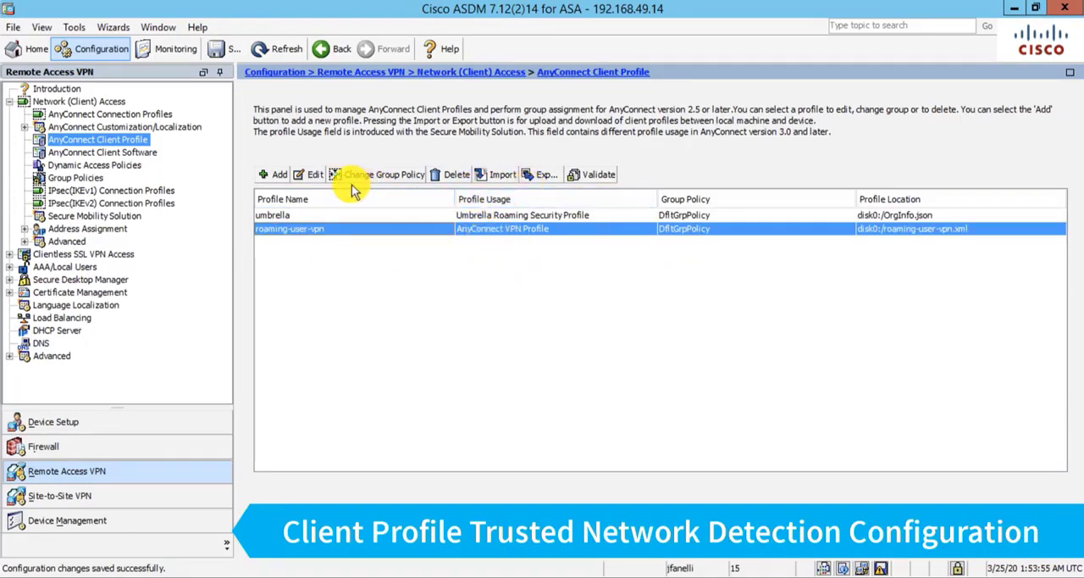
Edit the roaming-user-vpn profile and bring Preferences (Part 2) down to the Automatic VPN Policy section
click(315, 173)
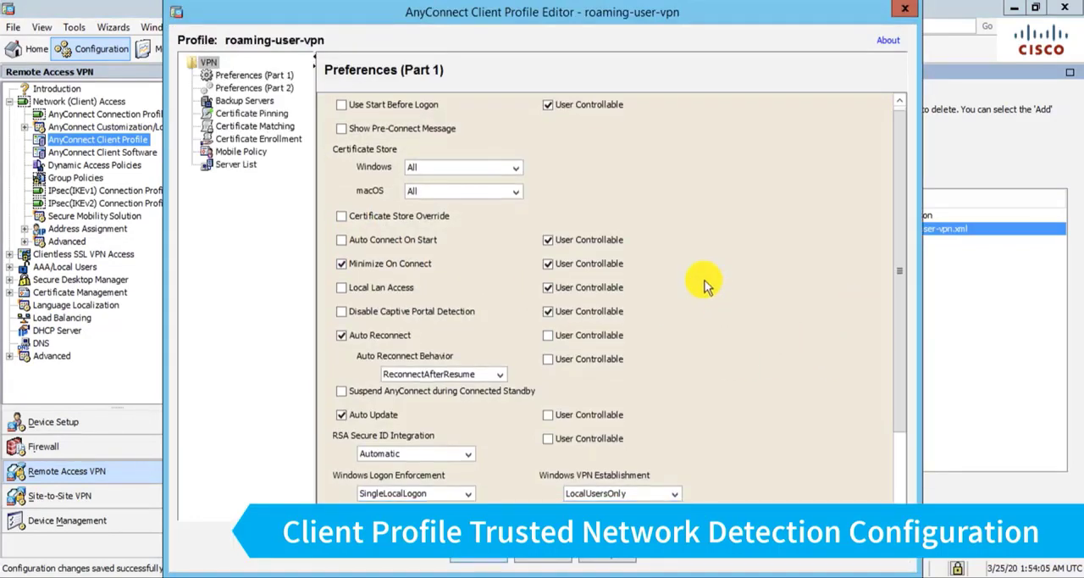
scroll(down, 3)
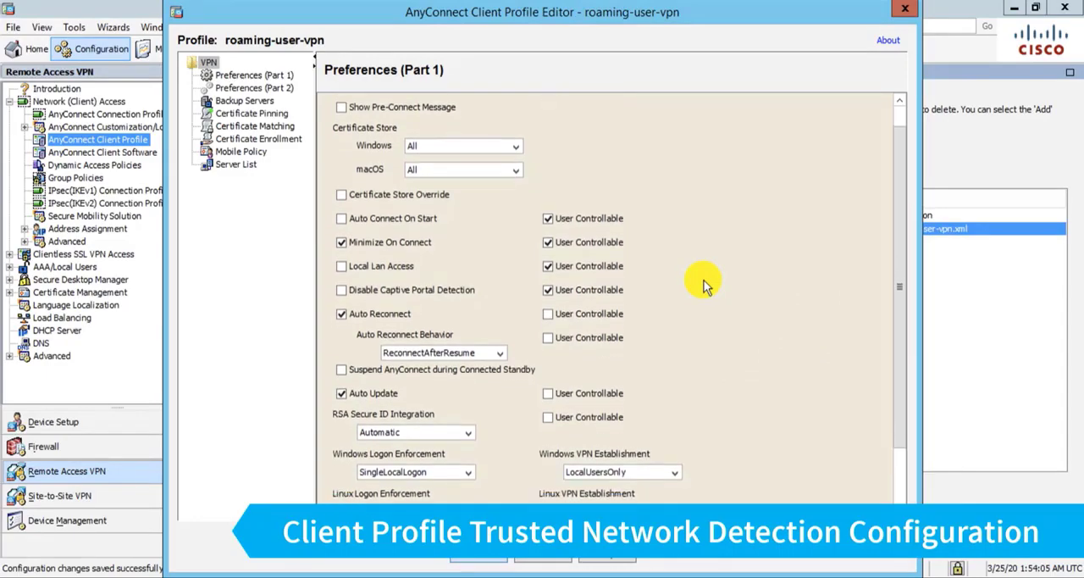
scroll(down, 3)
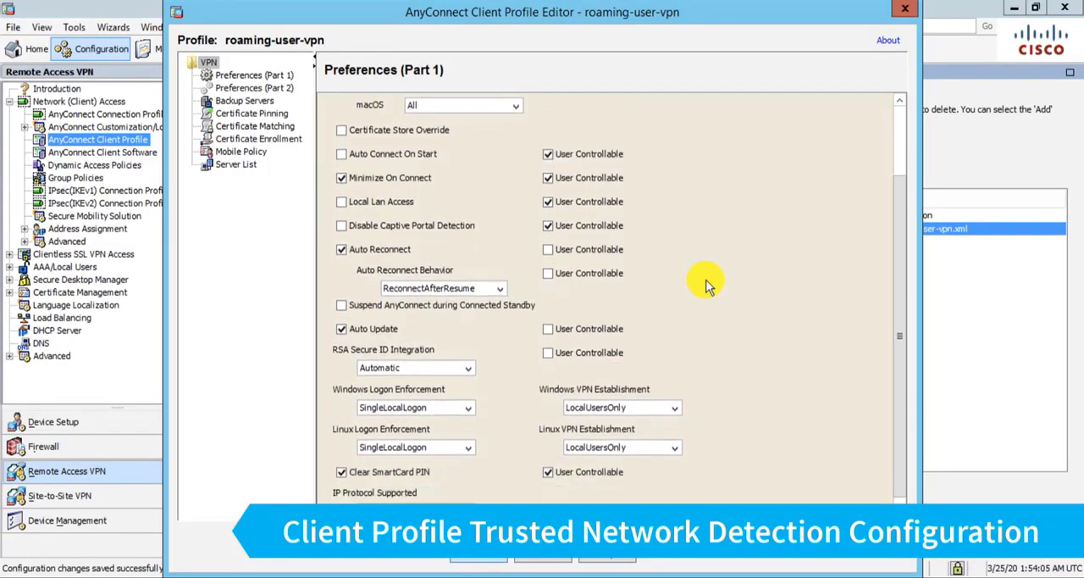
click(253, 88)
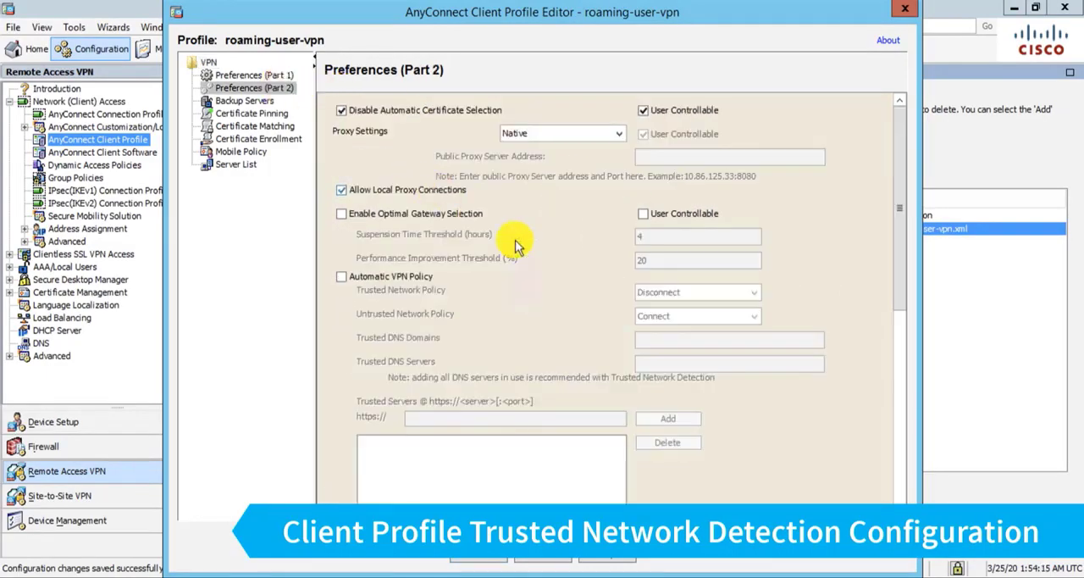
scroll(down, 3)
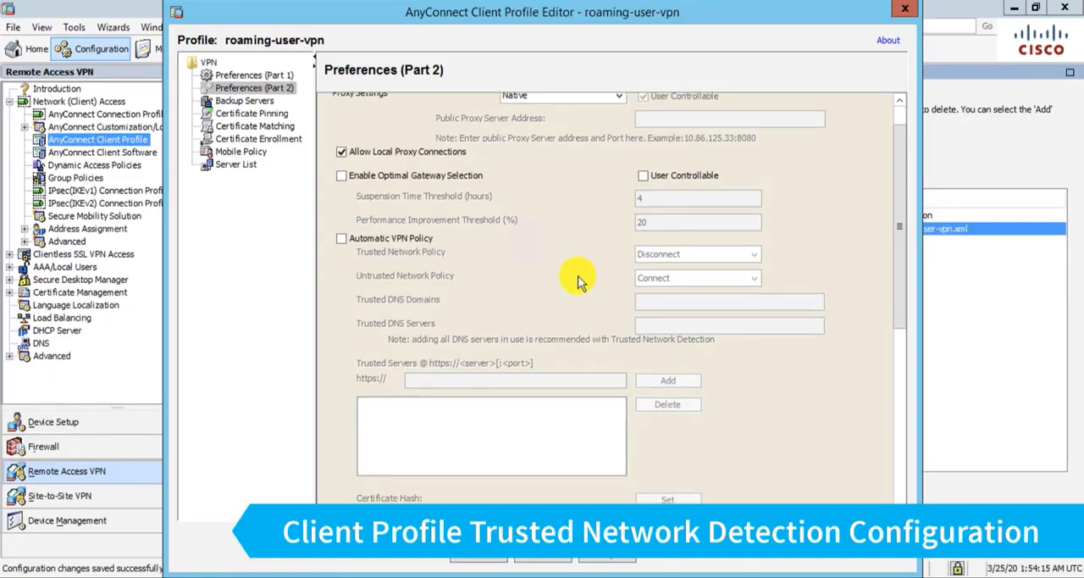
scroll(down, 3)
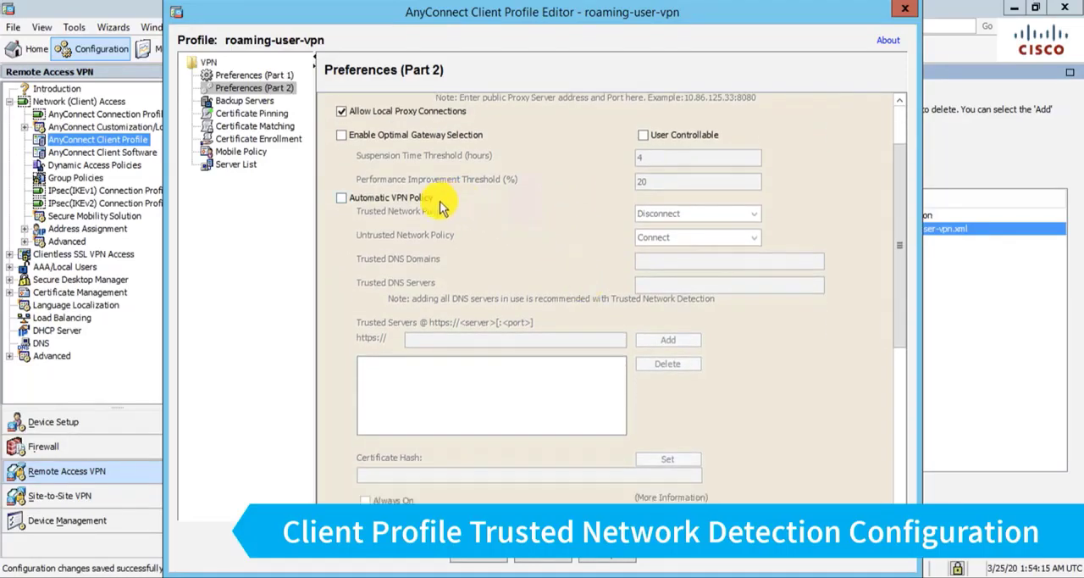
Enable Automatic VPN Policy with Trusted Network Policy Disconnect and Untrusted Network Policy DoNothing
click(342, 197)
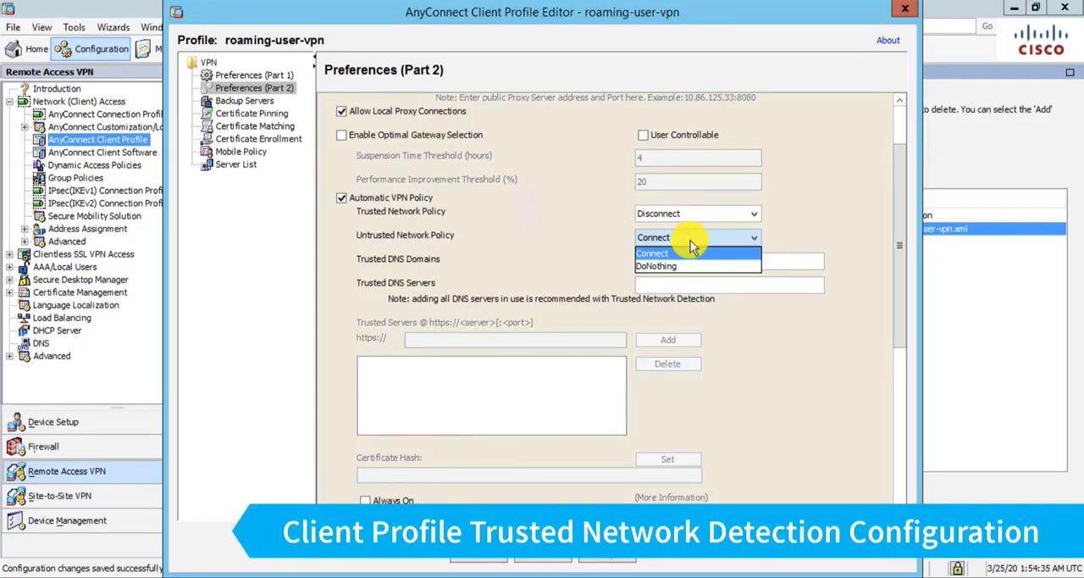
click(654, 253)
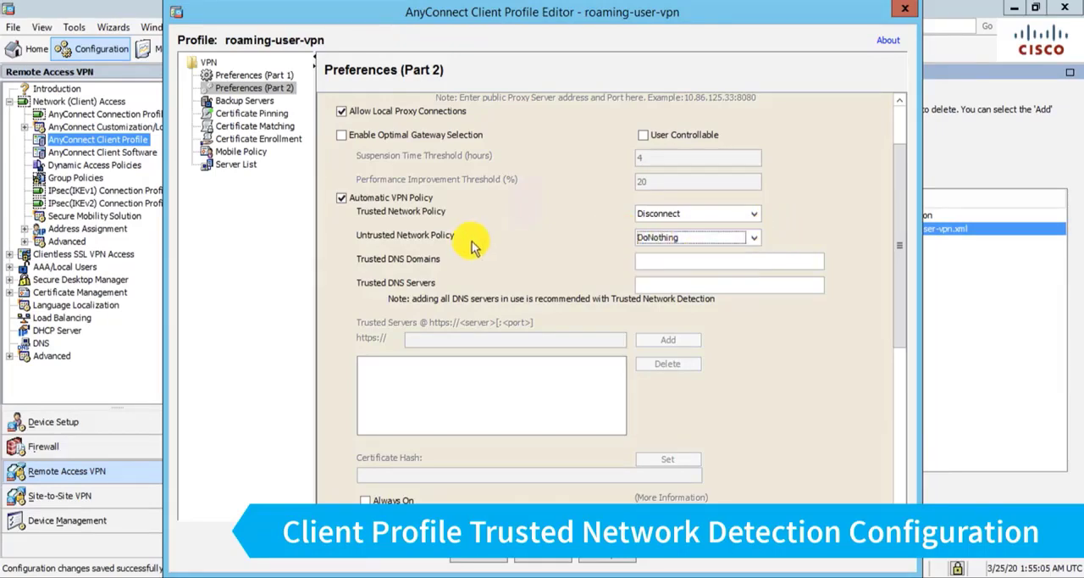
mouse_move(593, 298)
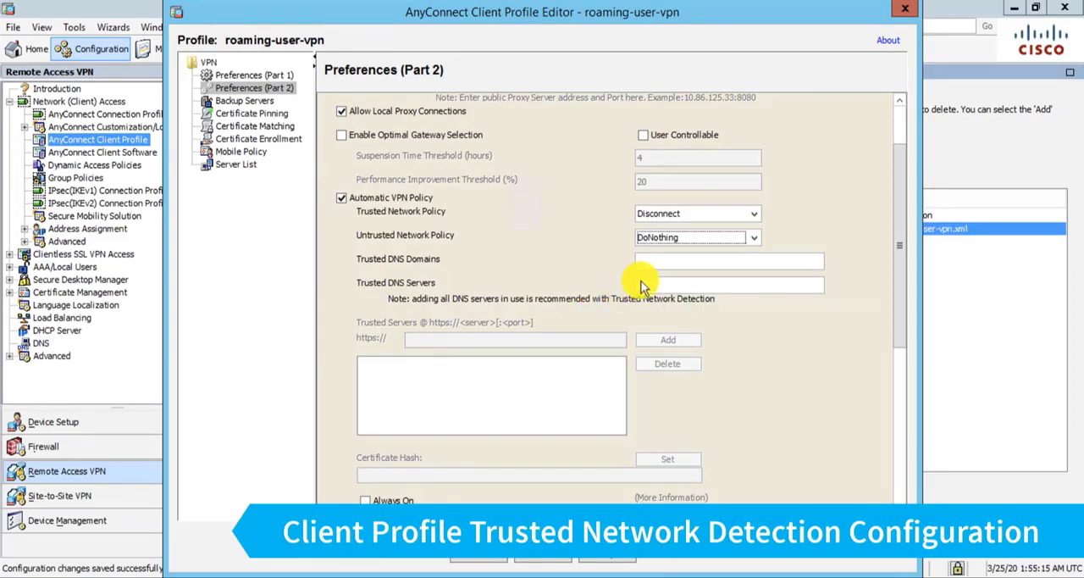
Enter infosec-pros.com as Trusted DNS Domain and 192.168.48.251,192.168.48.252 as Trusted DNS Servers
click(729, 261)
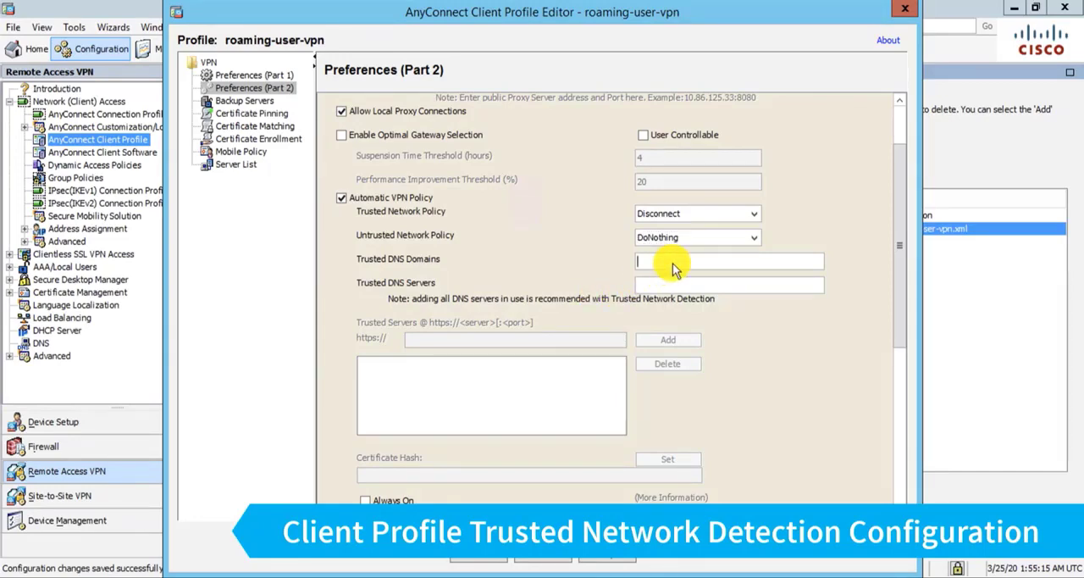
text(infosec-pros.com)
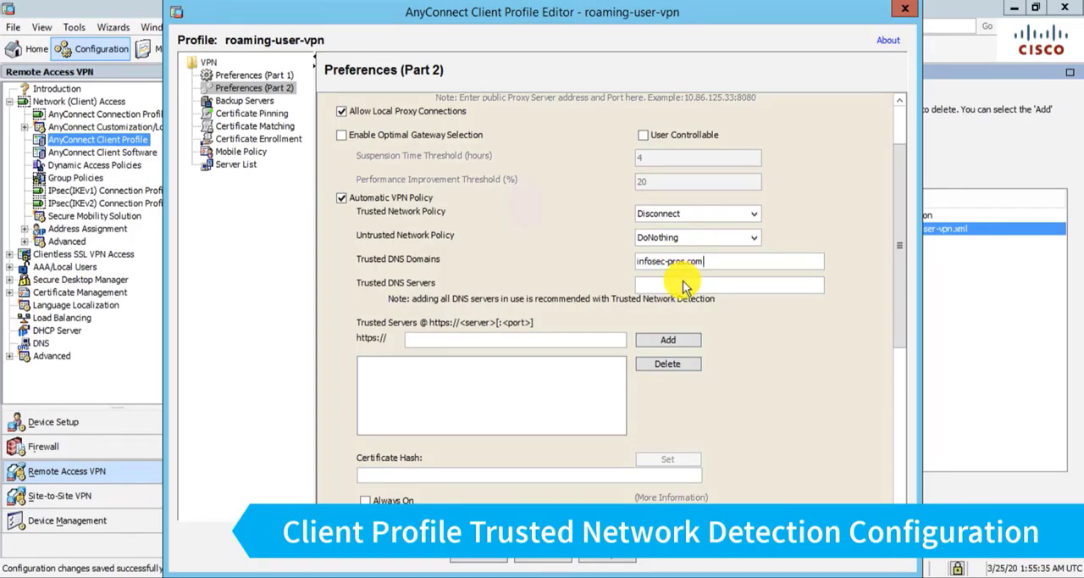
click(729, 284)
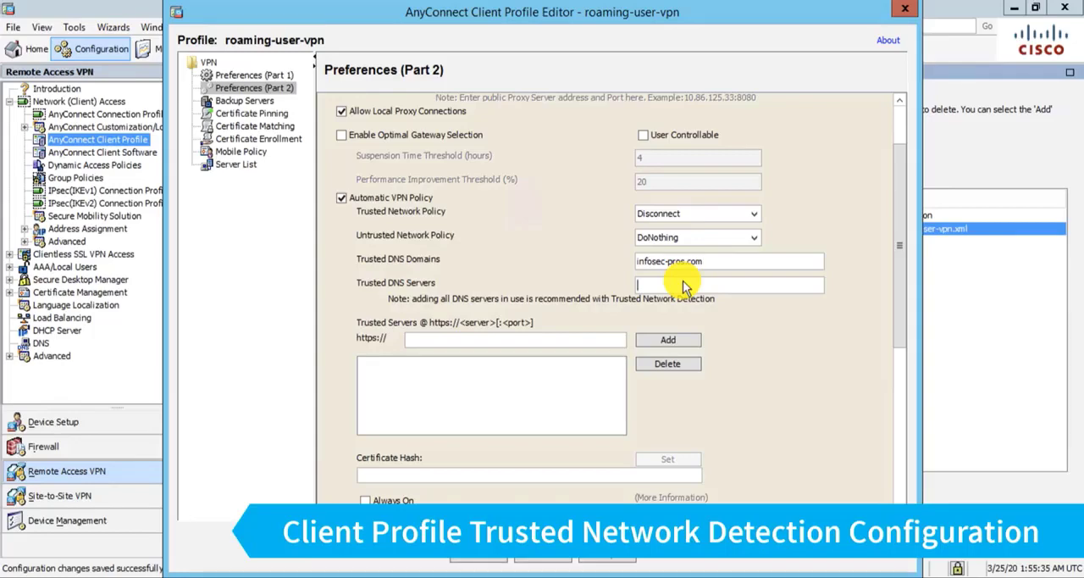
text(192.168.48.251,192.168.48.252)
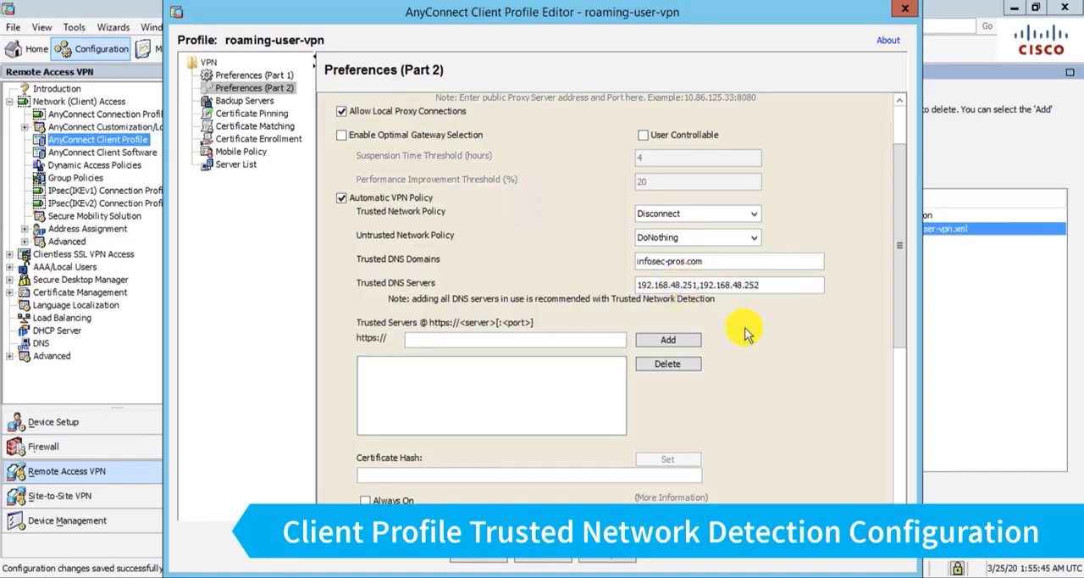
mouse_move(759, 327)
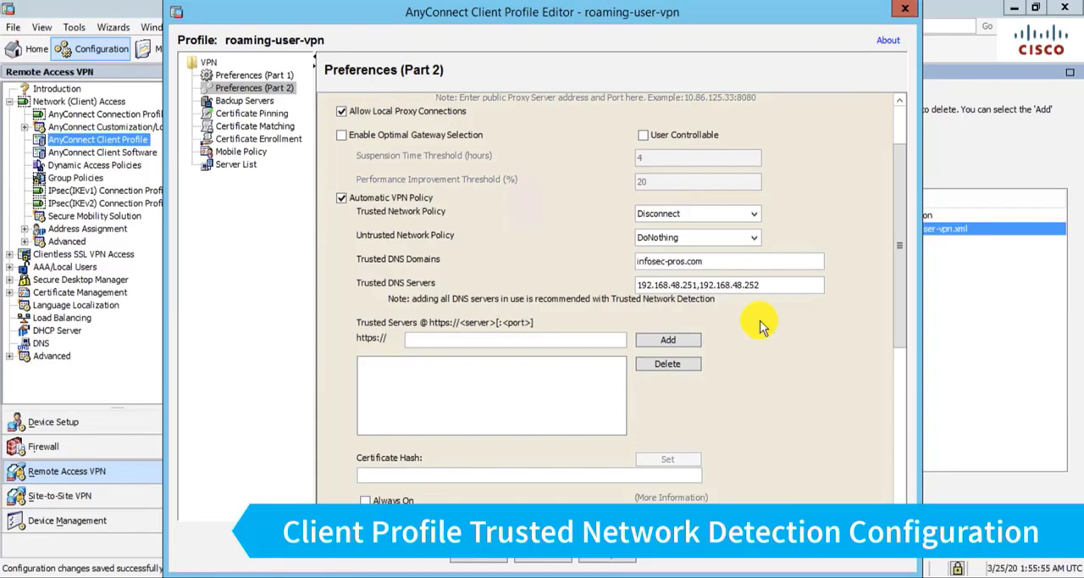
mouse_move(729, 309)
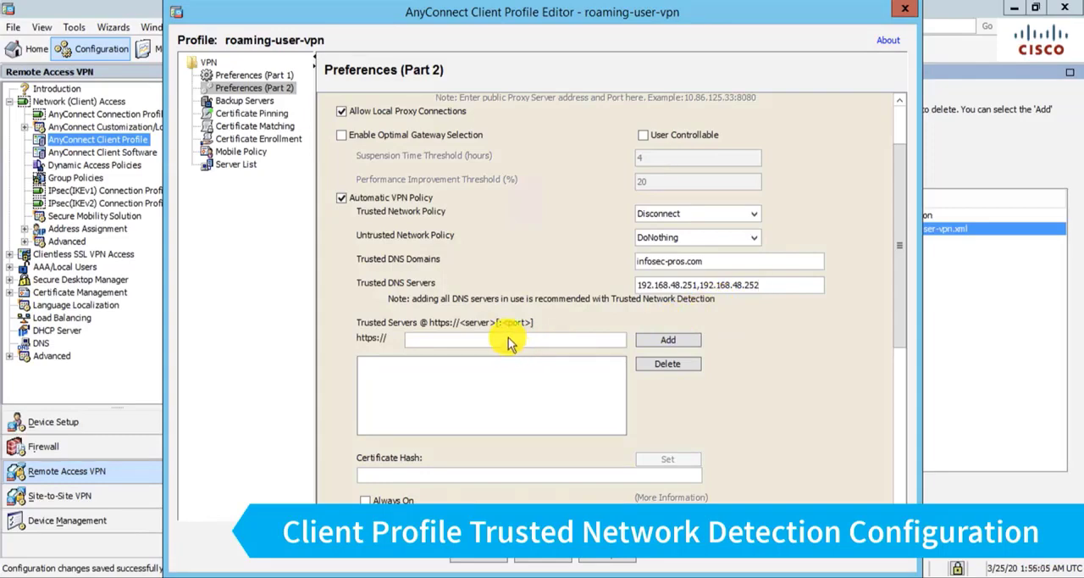
mouse_move(434, 347)
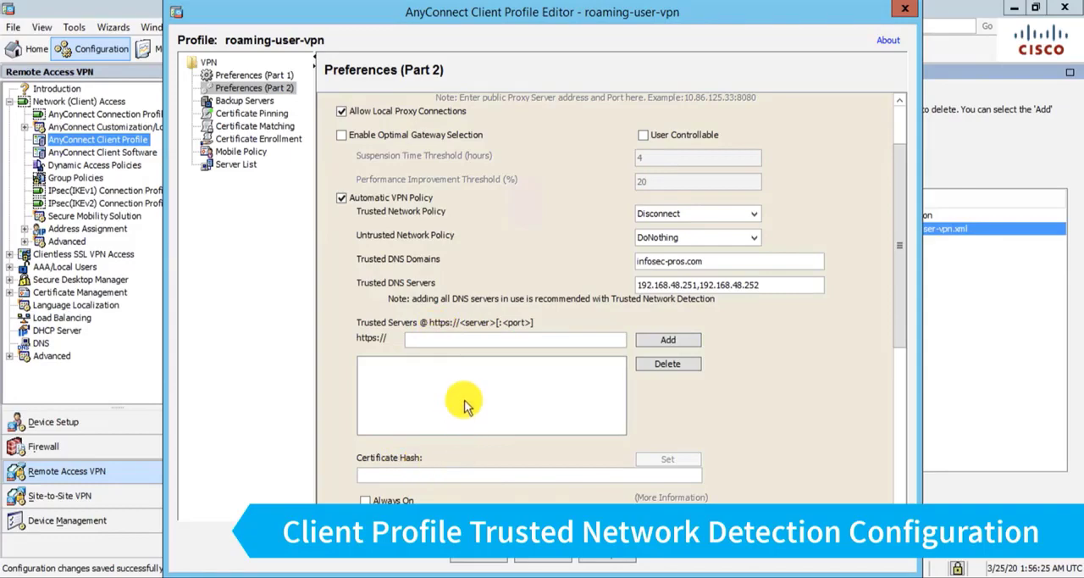
mouse_move(478, 395)
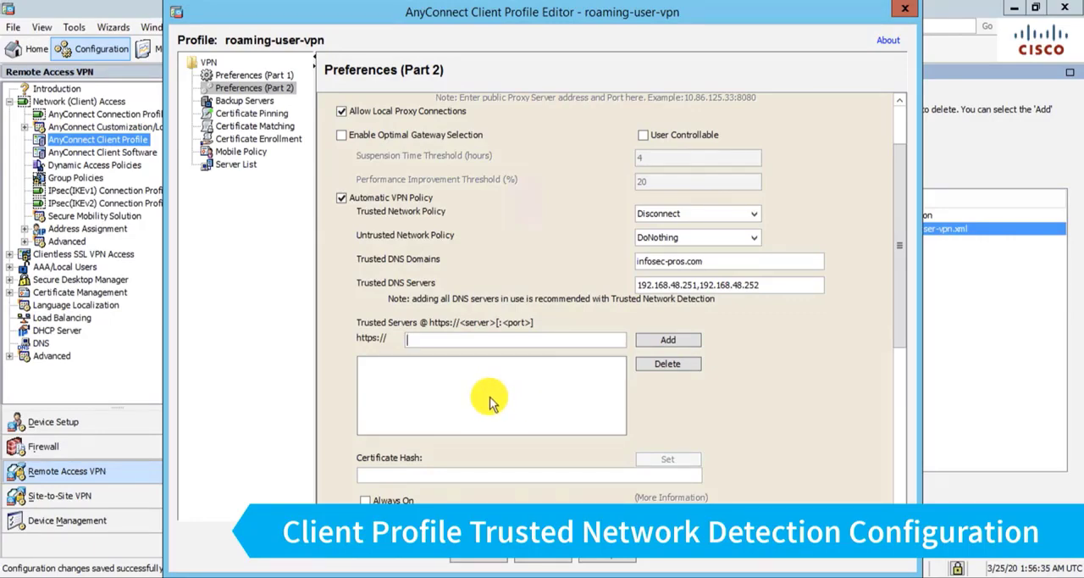
mouse_move(833, 313)
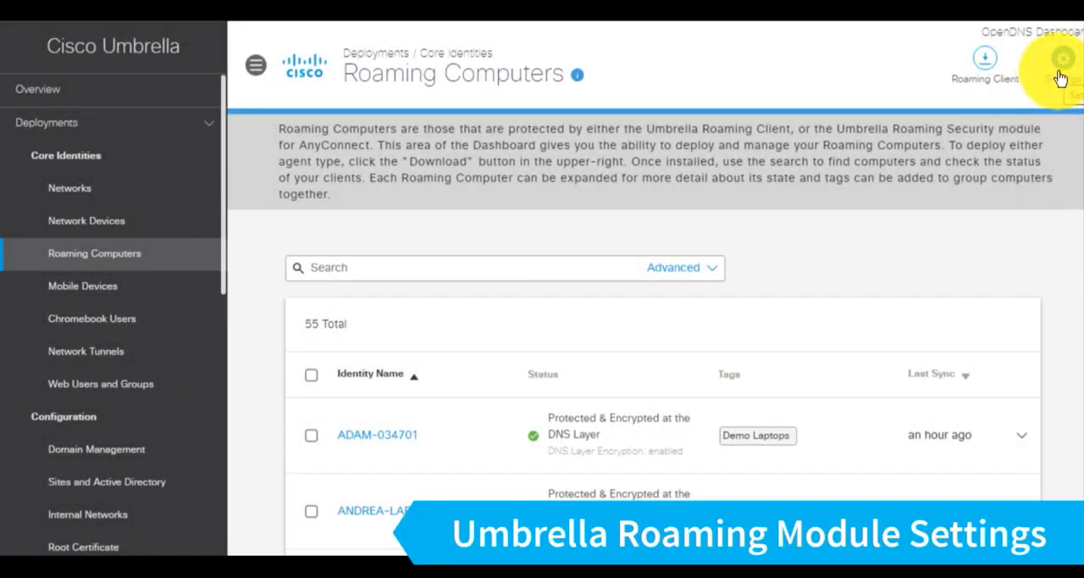
In Roaming Computers settings, respect Trusted Network Detection, disable the client during full-tunnel VPN, auto-update AnyConnect, and save
click(1064, 59)
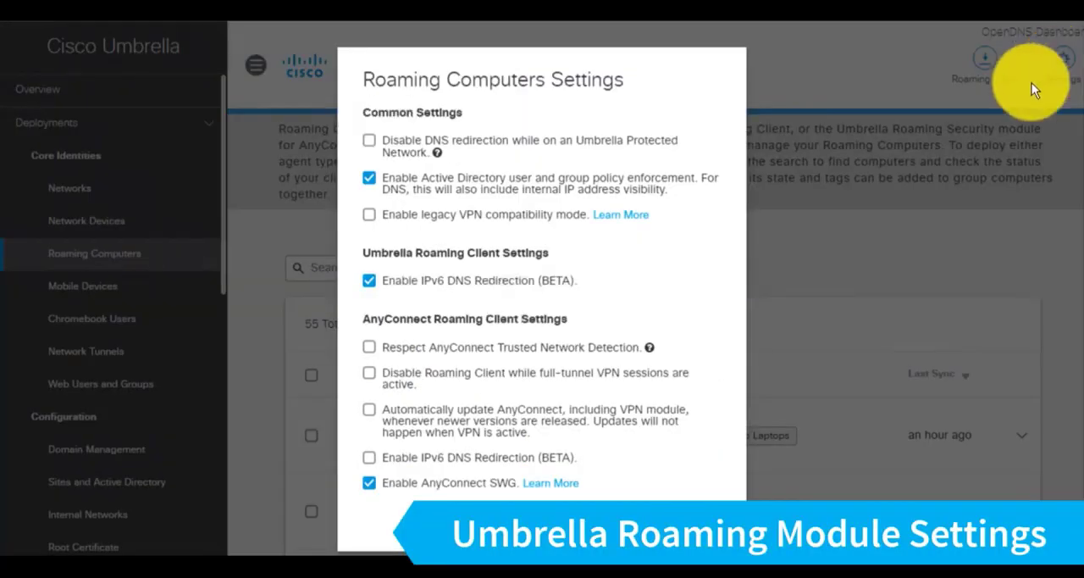
mouse_move(966, 122)
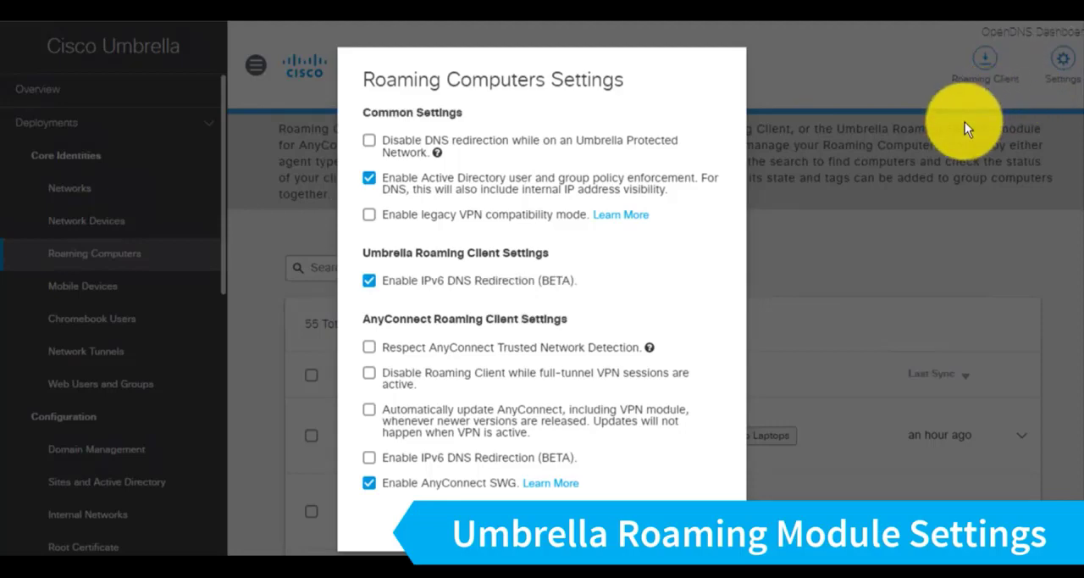
mouse_move(539, 291)
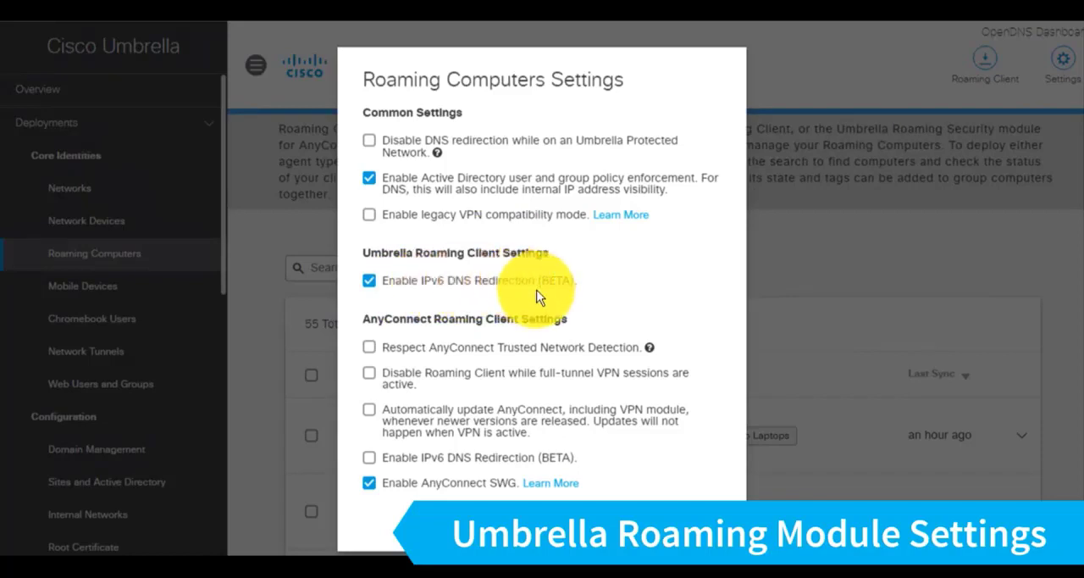
mouse_move(562, 195)
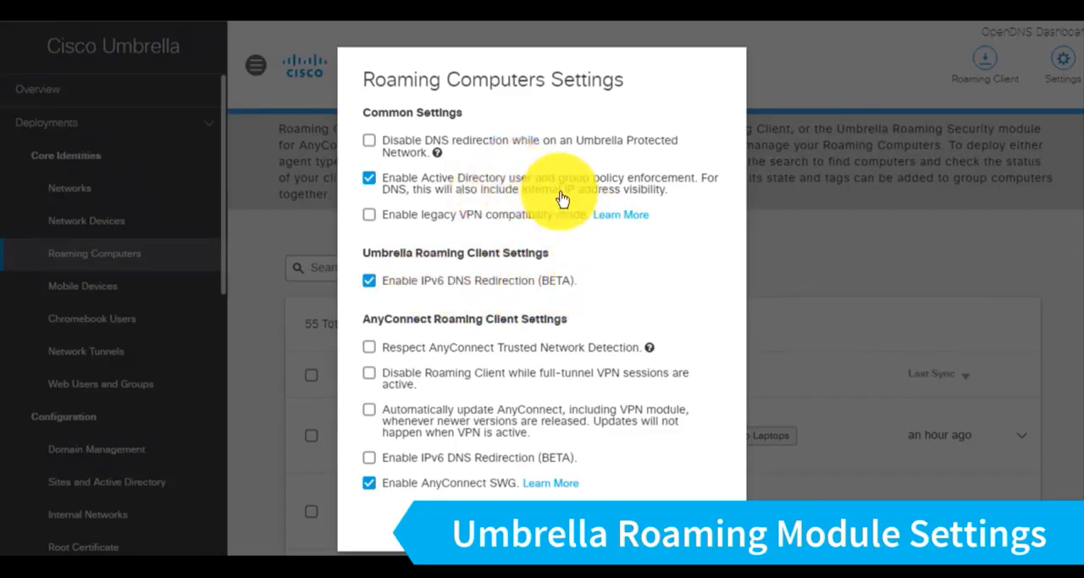
mouse_move(583, 188)
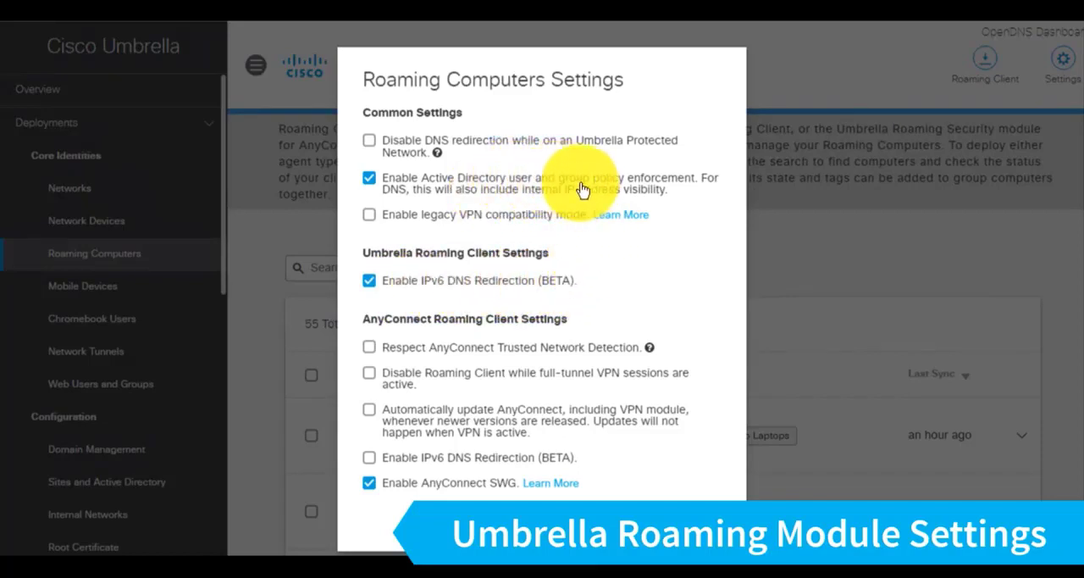
mouse_move(670, 237)
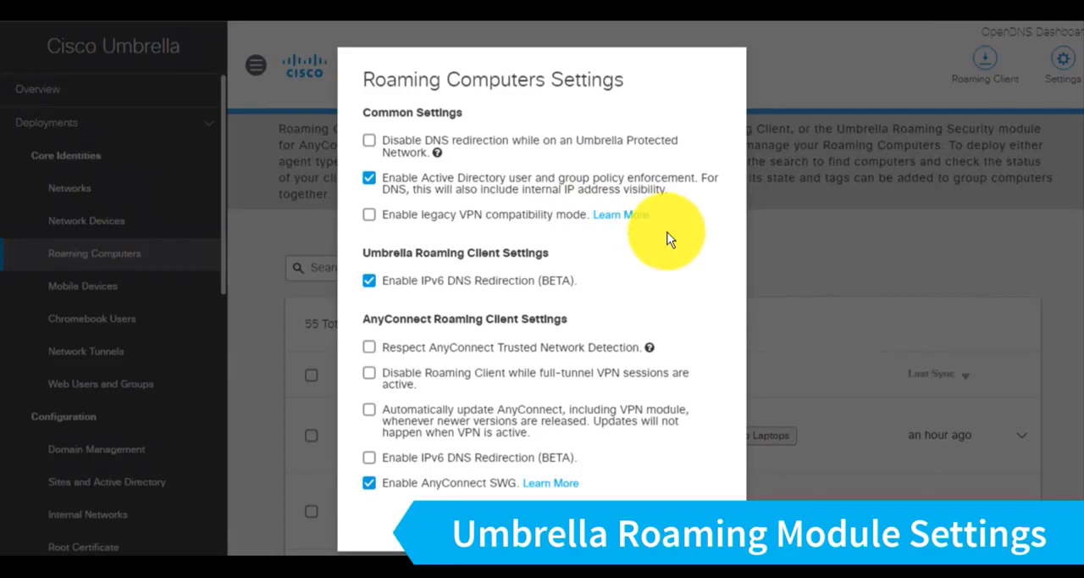
mouse_move(659, 236)
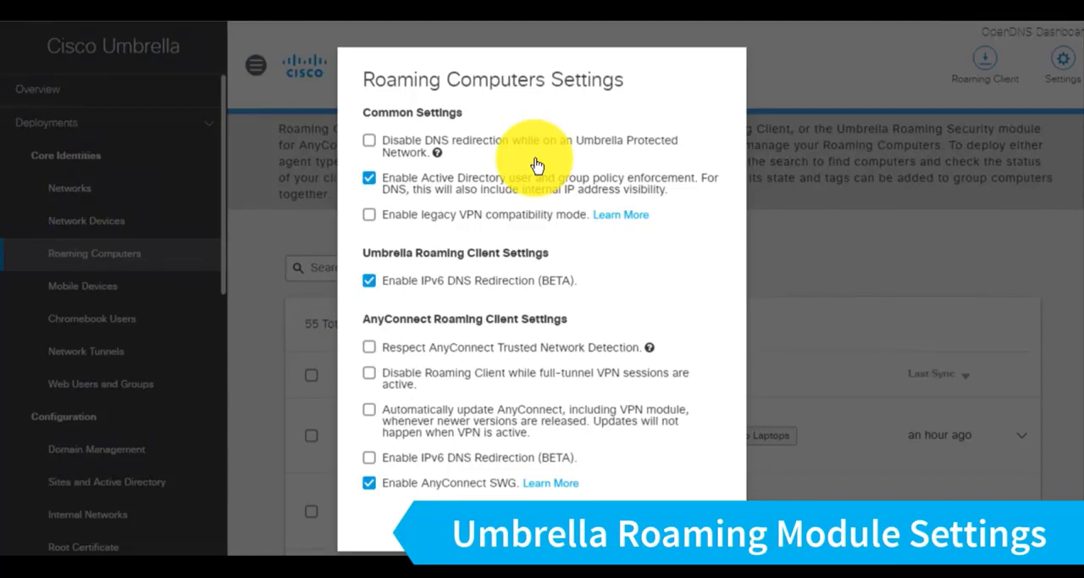
mouse_move(644, 280)
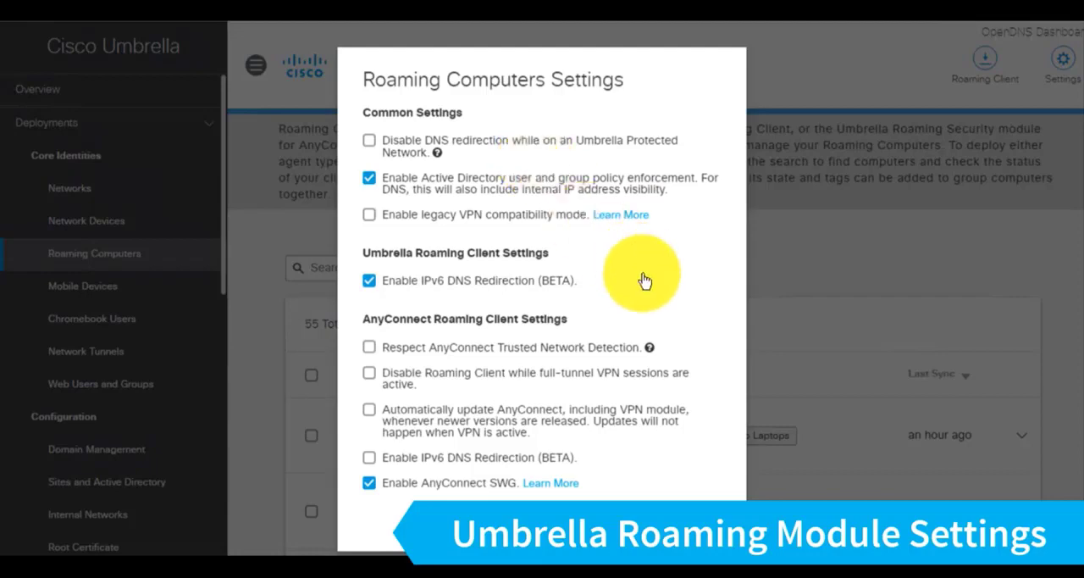
mouse_move(441, 347)
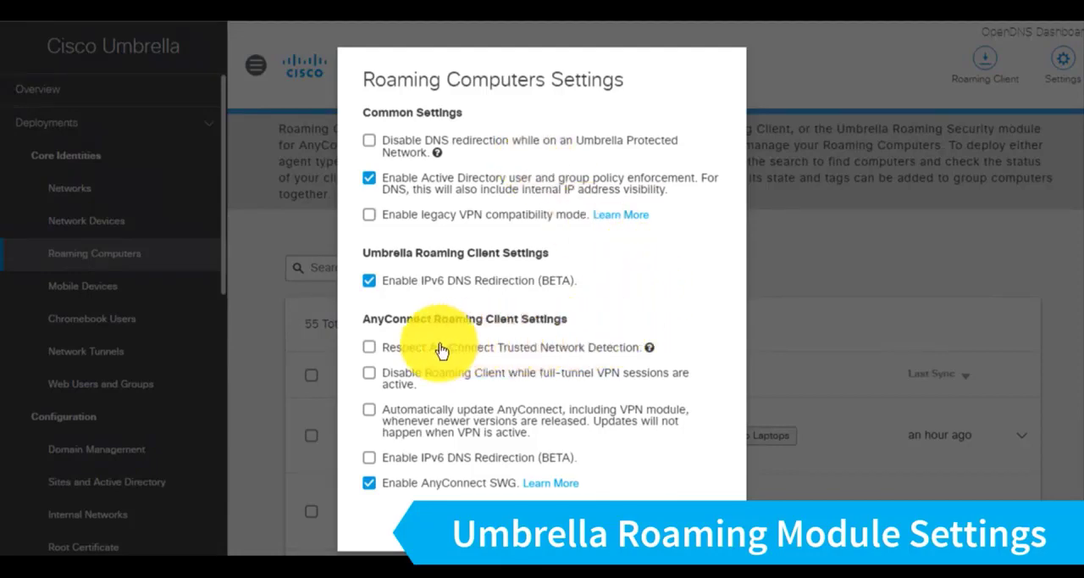
click(369, 346)
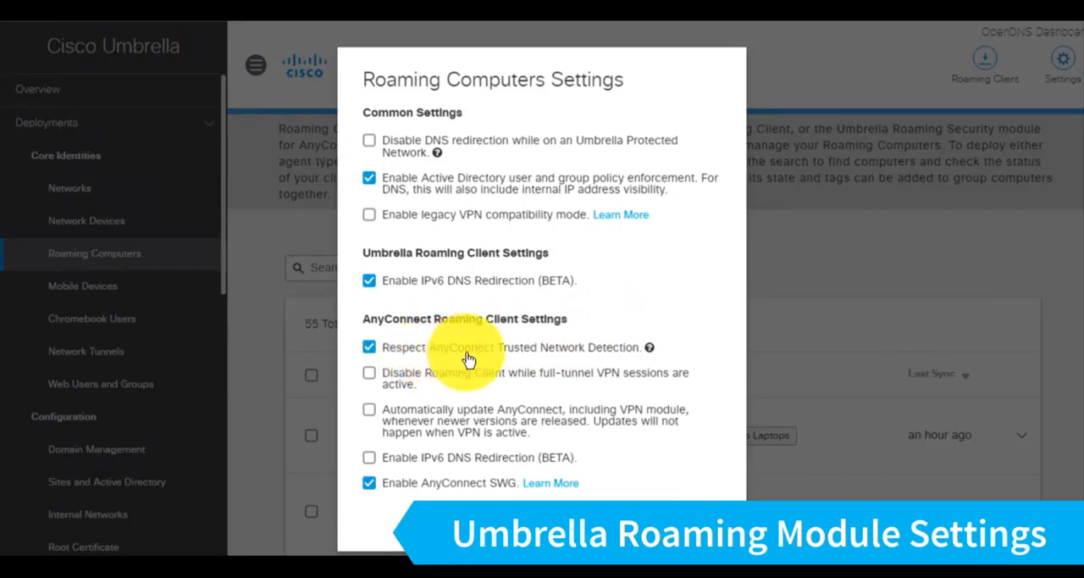
mouse_move(559, 359)
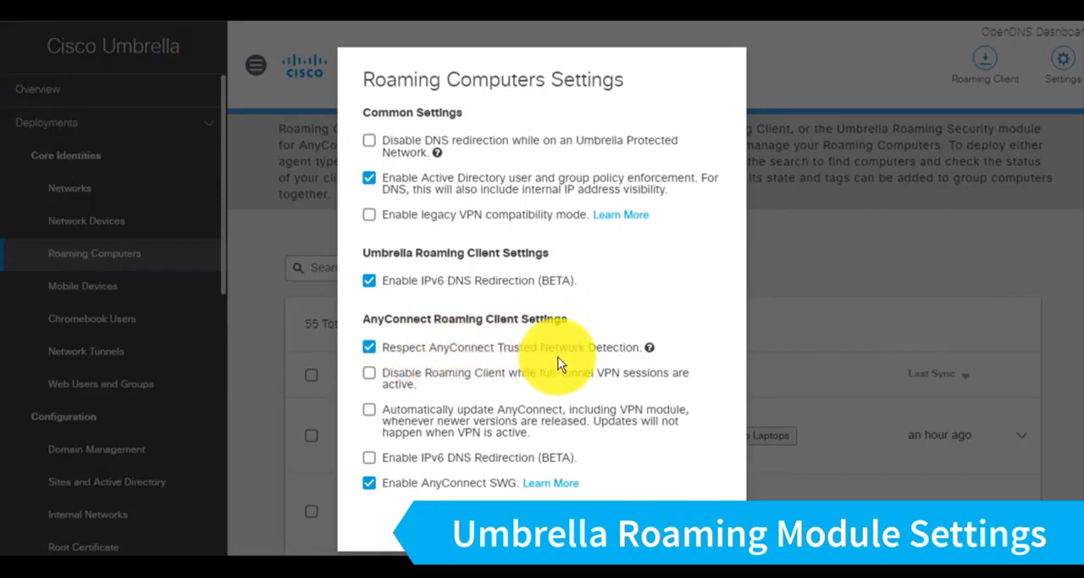
mouse_move(430, 380)
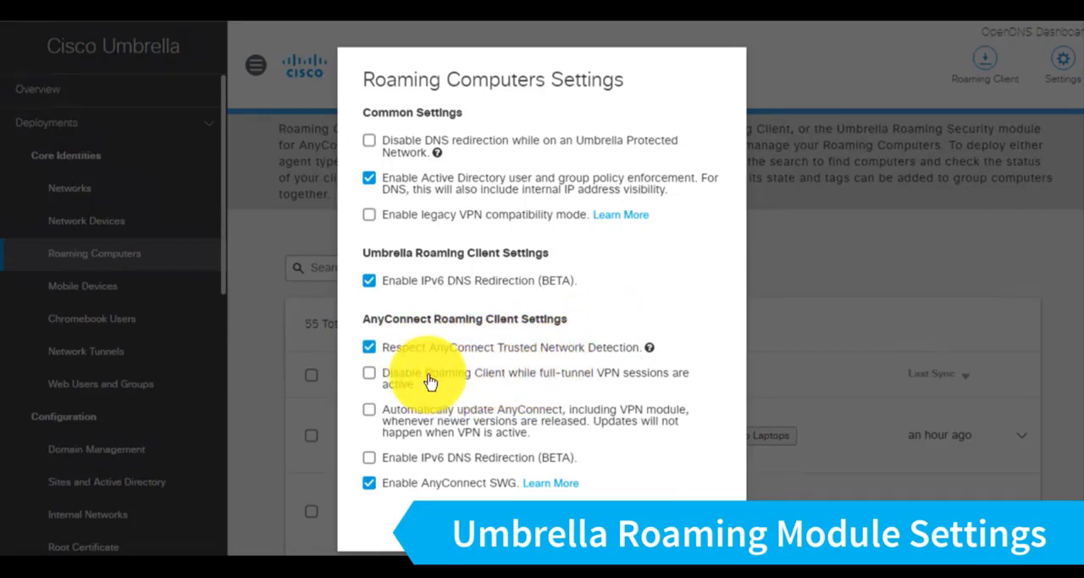
click(369, 373)
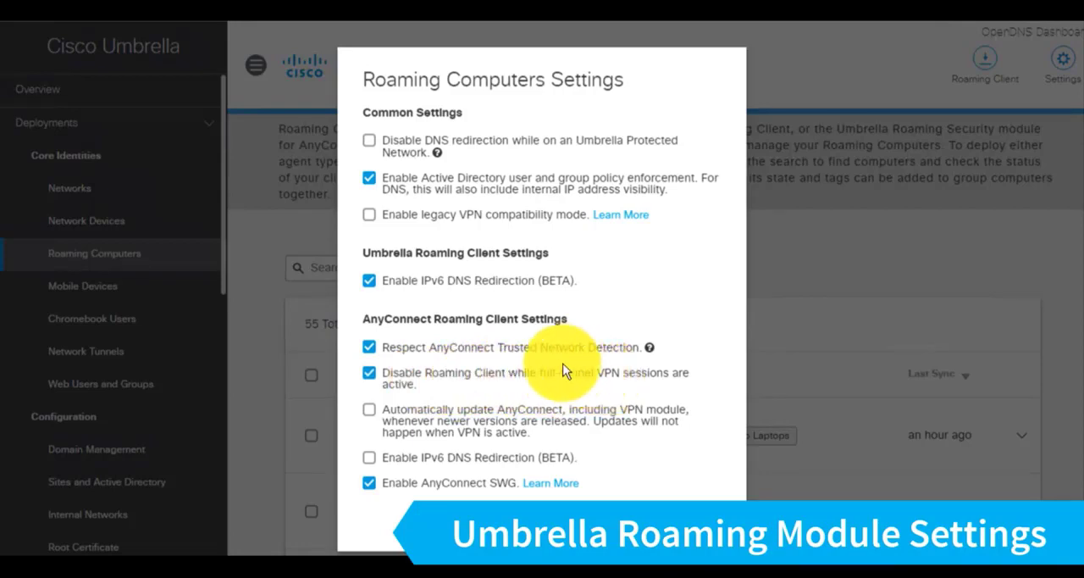
mouse_move(551, 364)
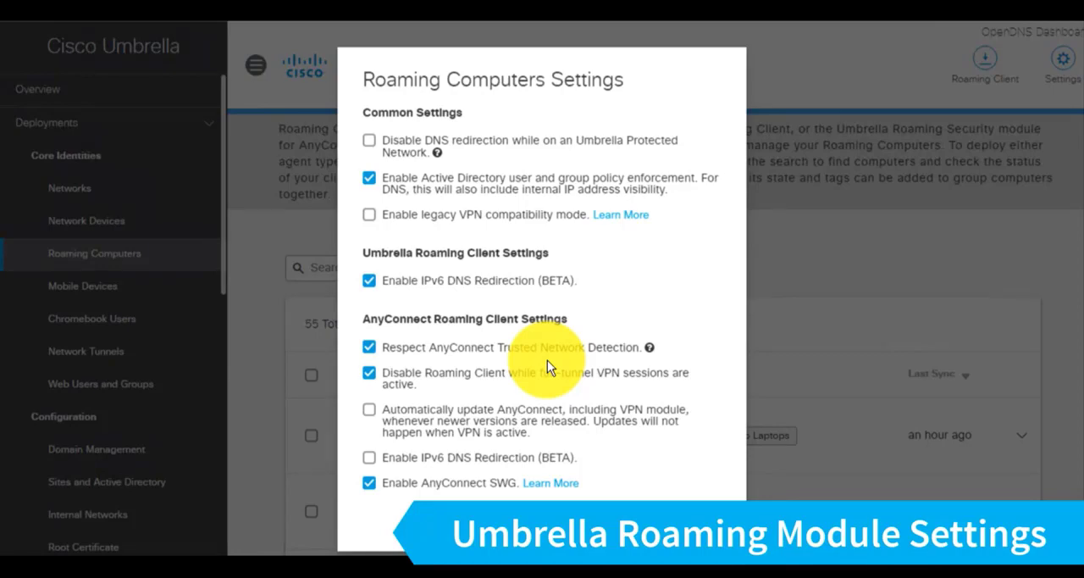
mouse_move(495, 395)
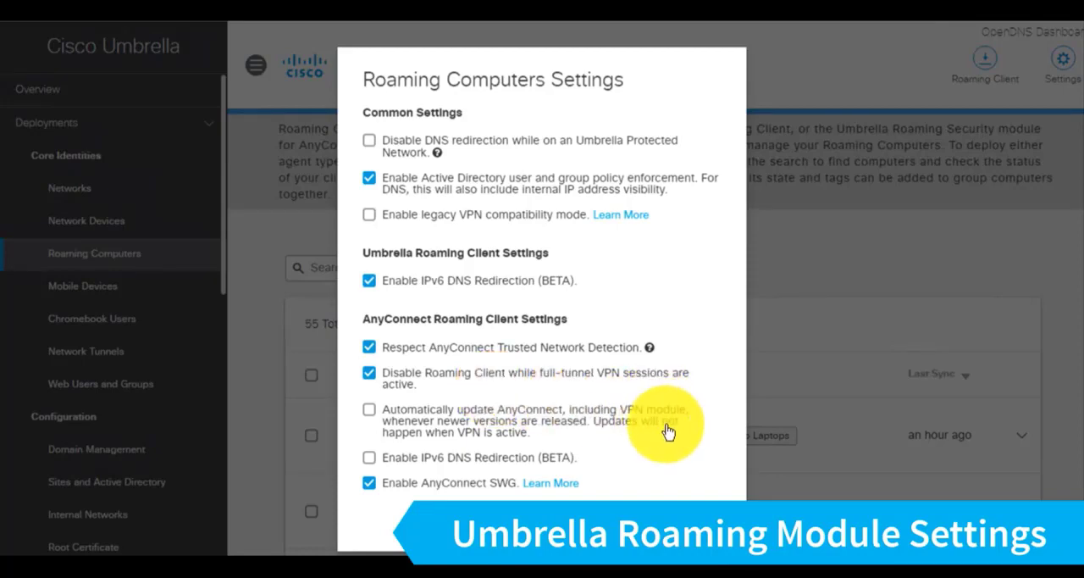
click(370, 410)
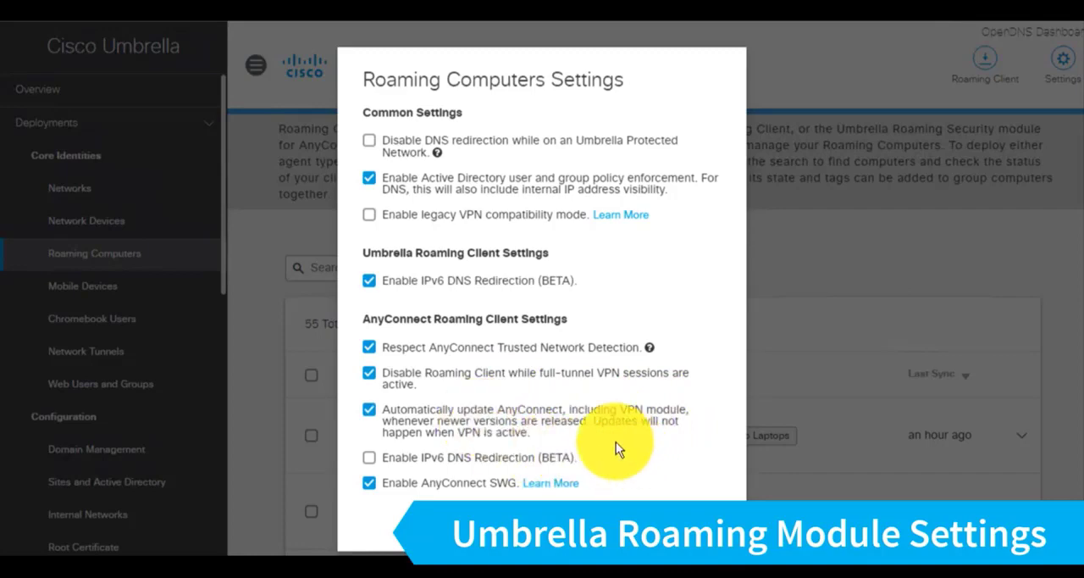
mouse_move(624, 439)
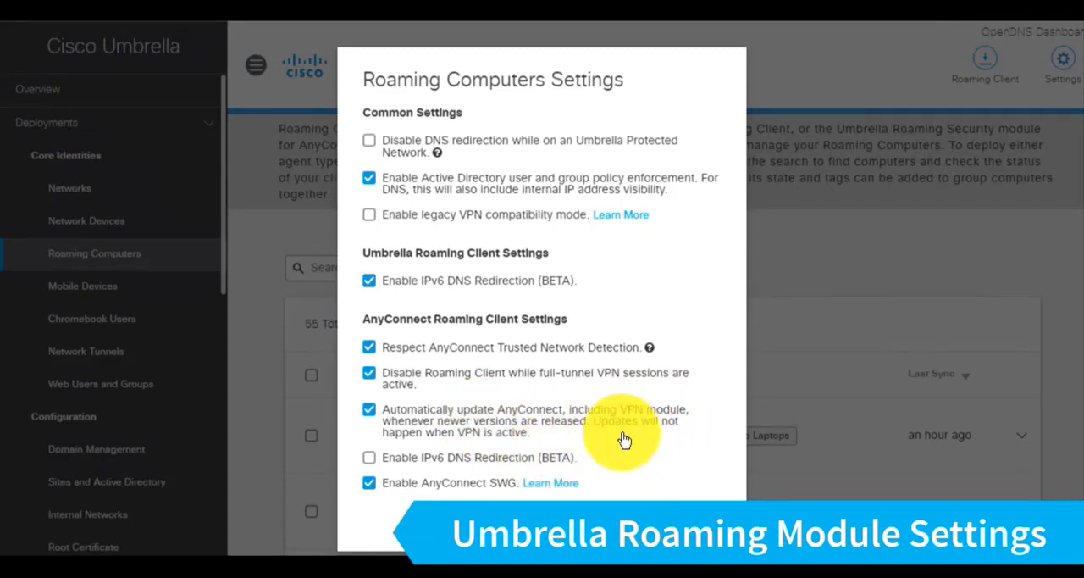
click(369, 457)
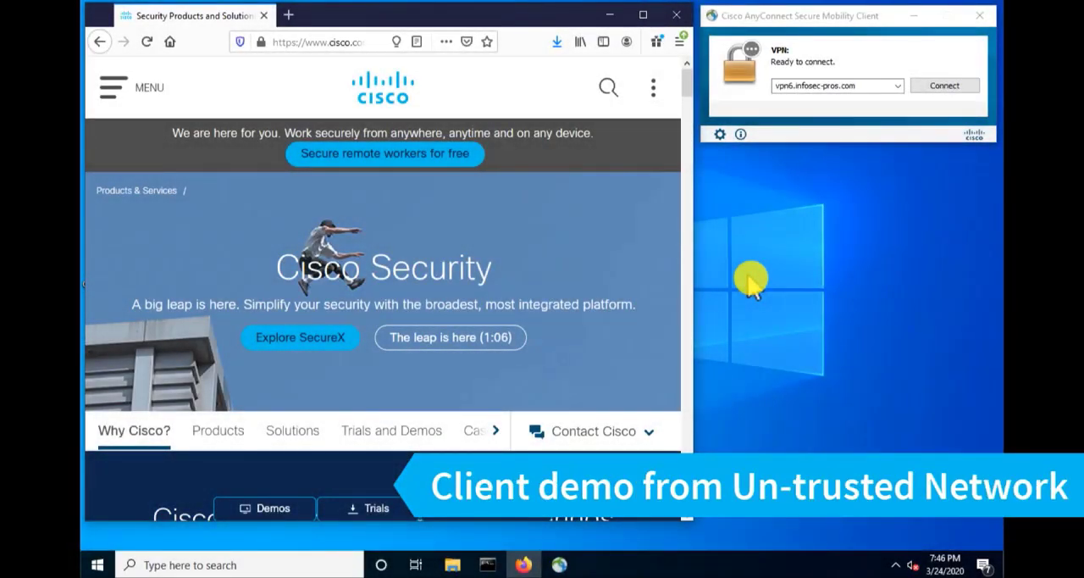
mouse_move(669, 207)
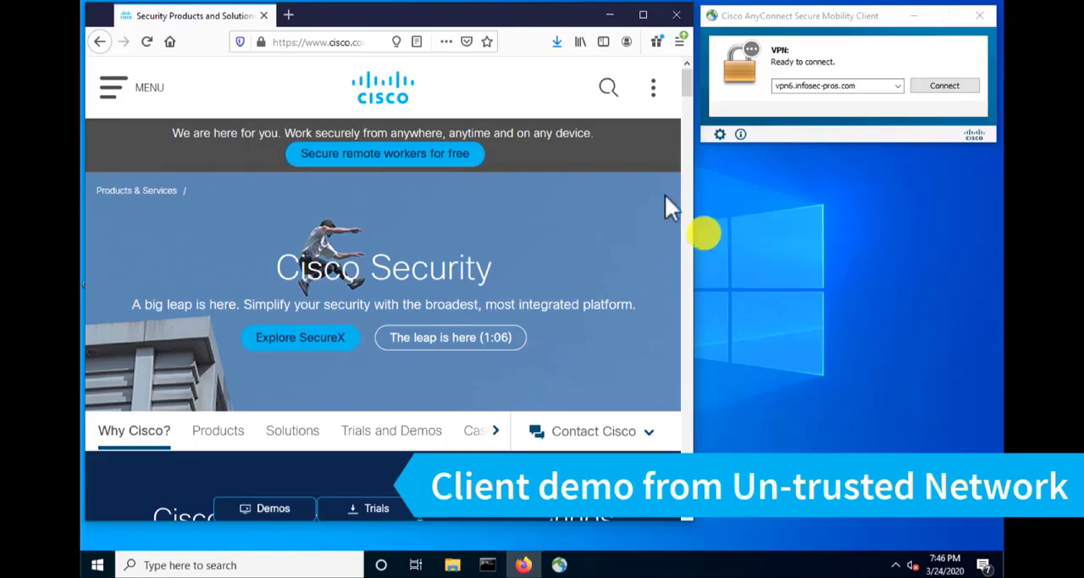
Load welcome.umbrella.com, which reports the device isn't using Umbrella DNS, then minimize the browser
text(welcome.umbrella.com)
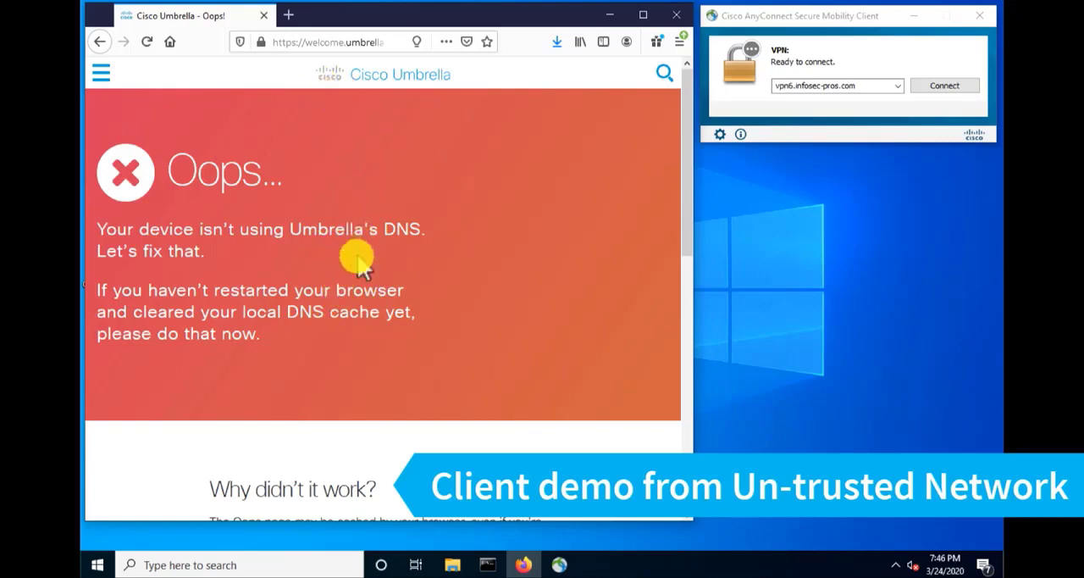
mouse_move(583, 307)
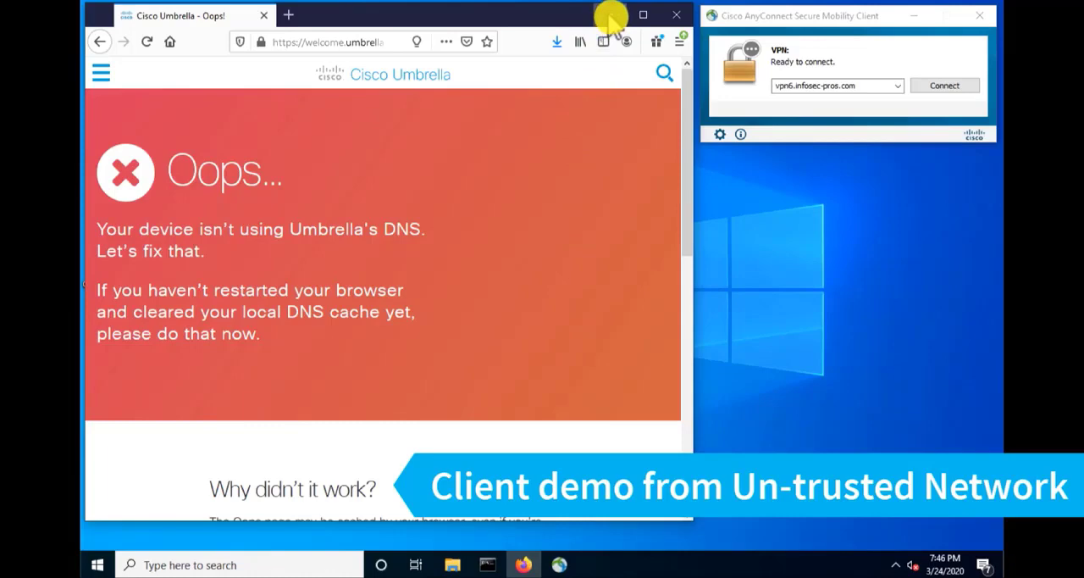
click(676, 14)
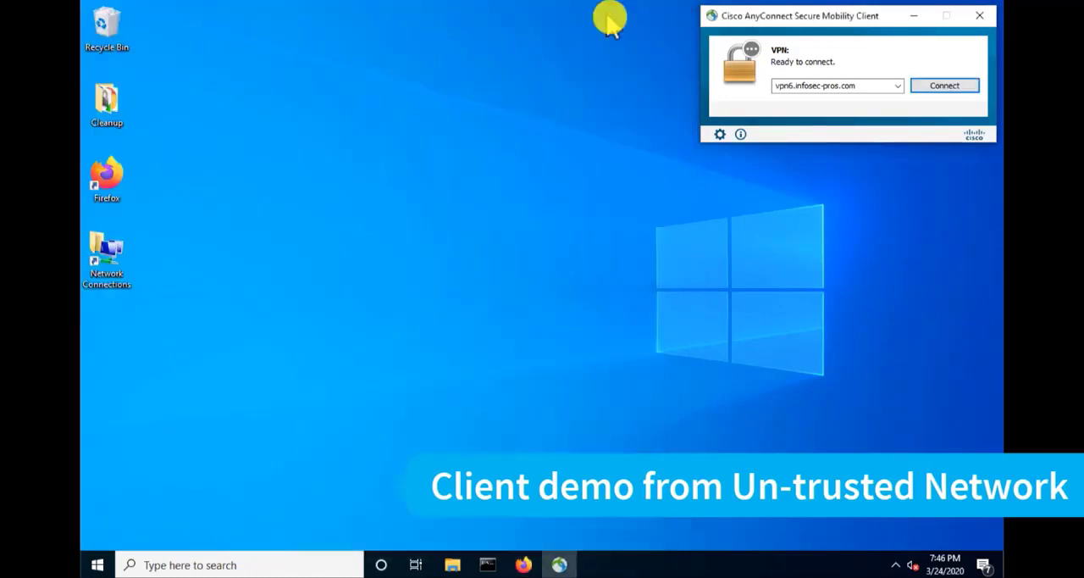
Connect to vpn6.infosec-pros.com and submit the login credentials so Umbrella Roaming Security installs
click(944, 85)
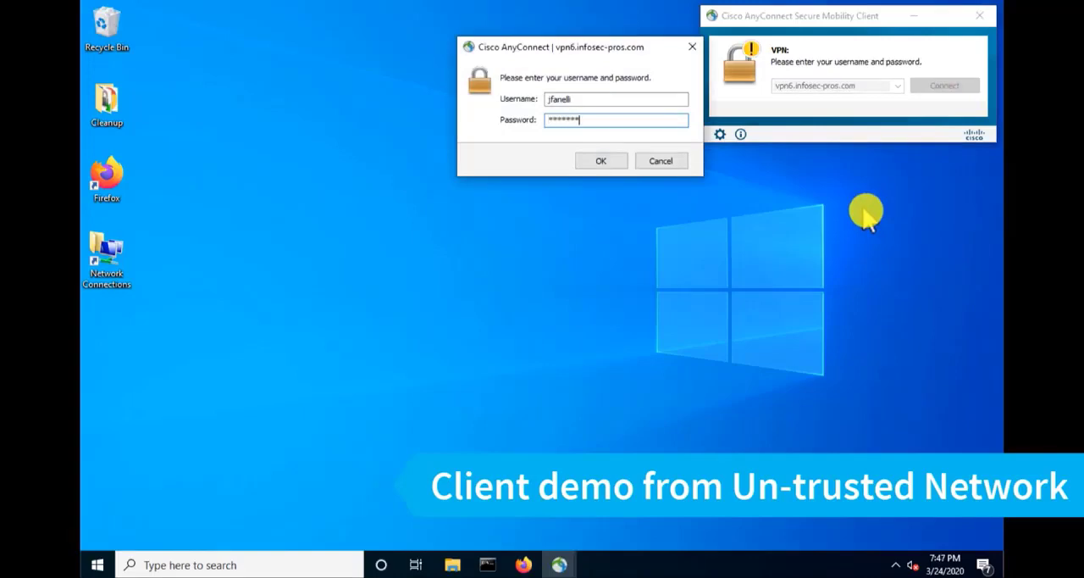
click(599, 161)
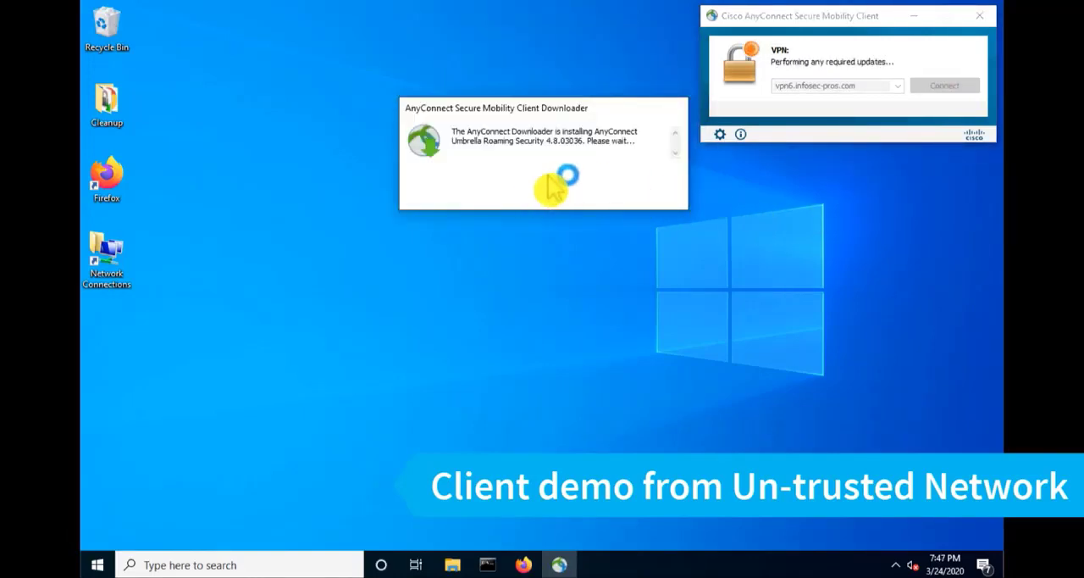
mouse_move(567, 194)
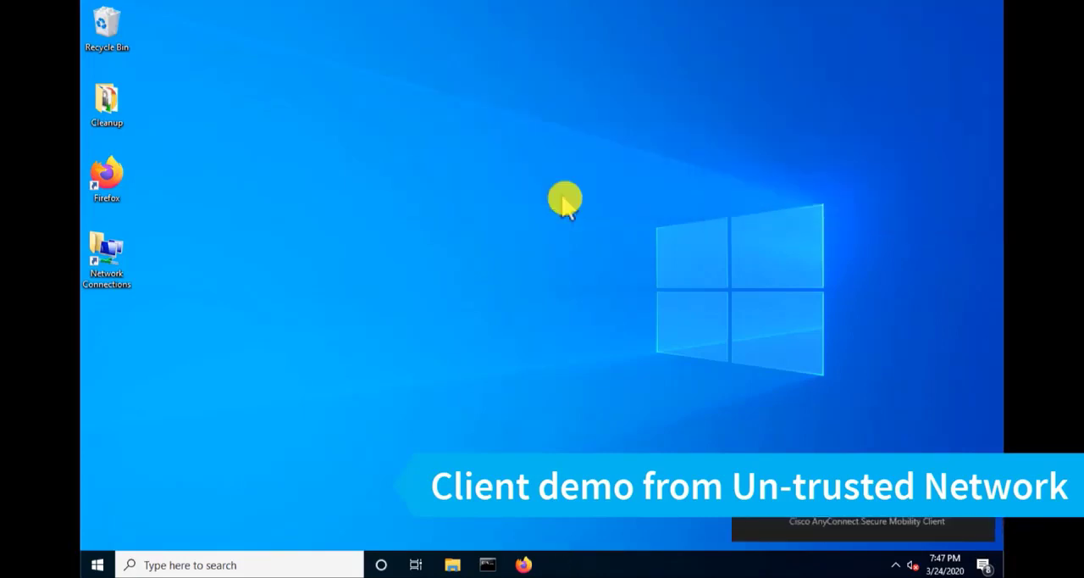
mouse_move(877, 522)
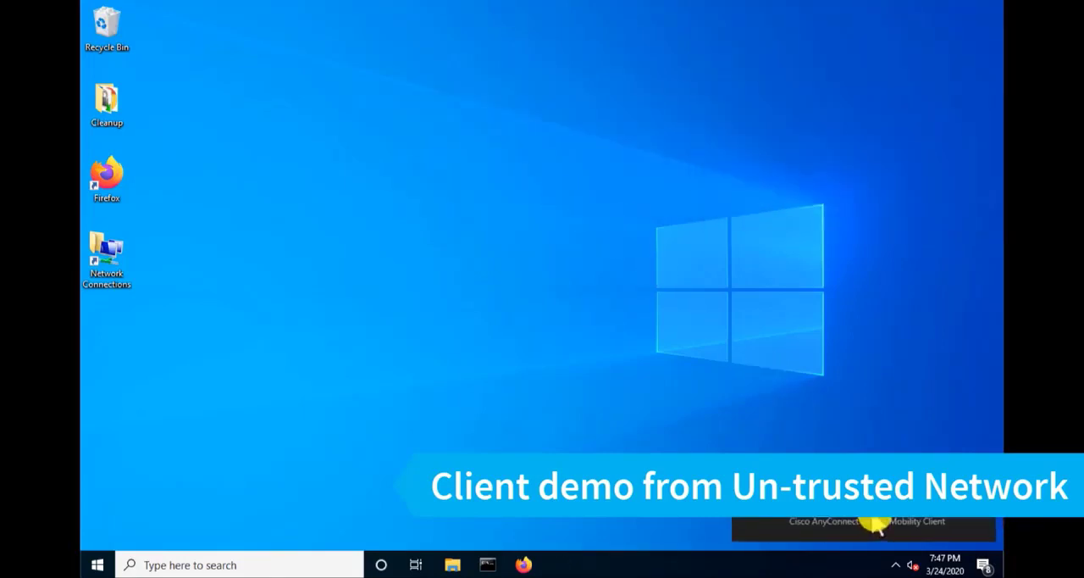
Reopen AnyConnect to confirm VPN connected and Roaming Security: Umbrella is active
click(865, 520)
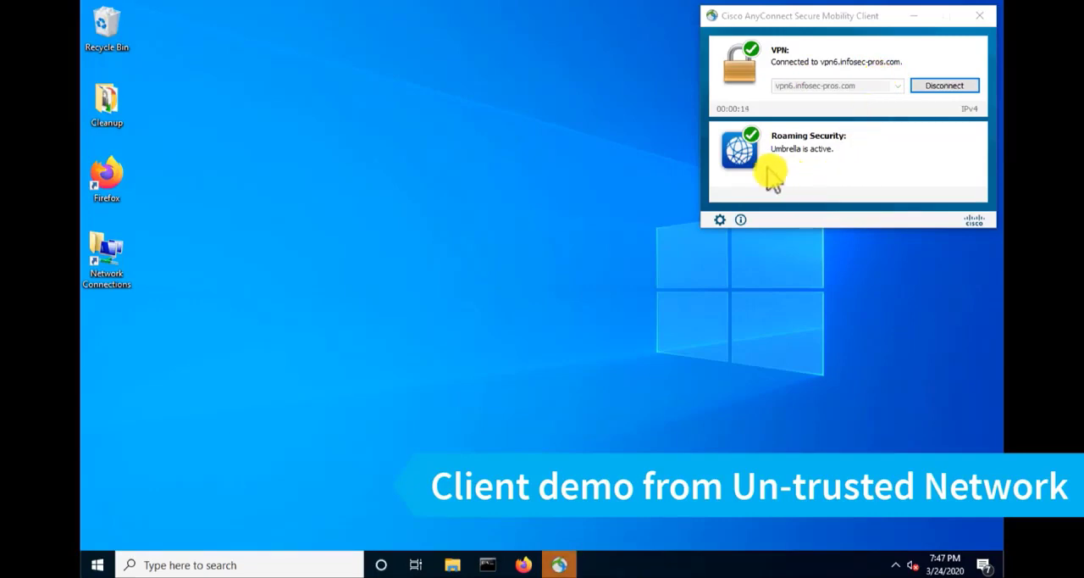
mouse_move(797, 166)
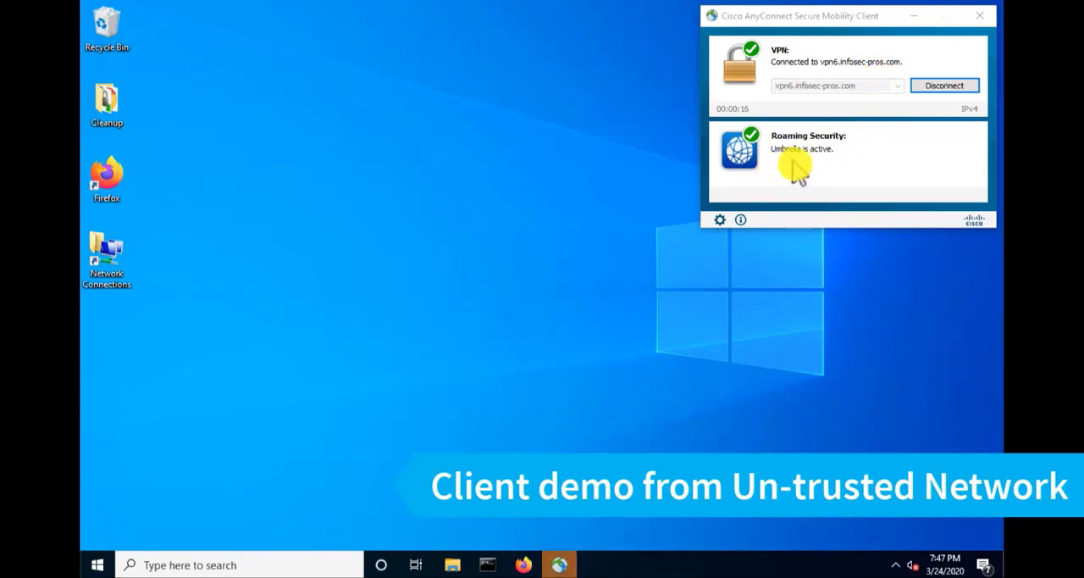
mouse_move(810, 170)
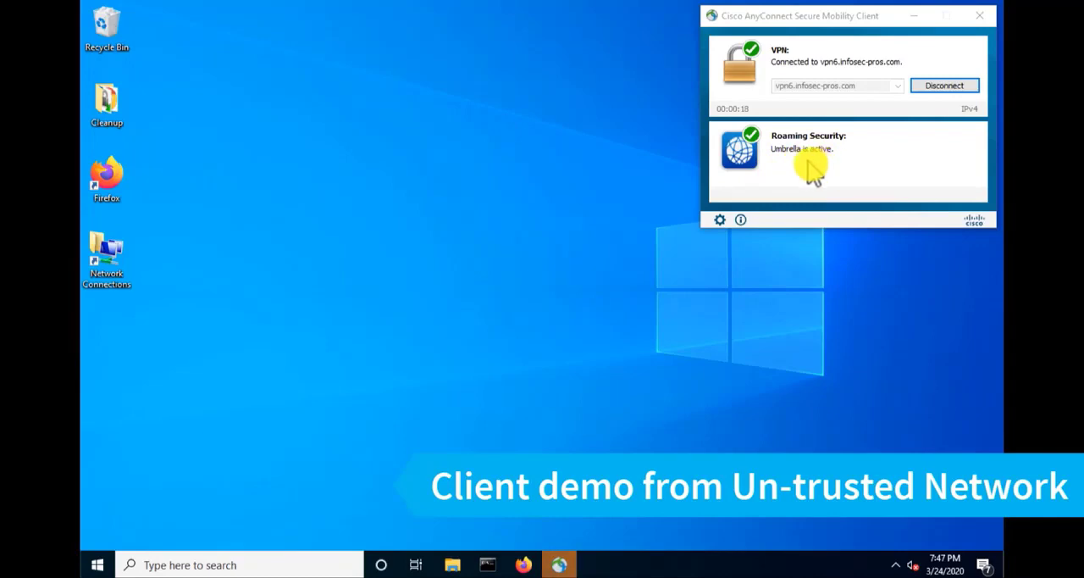
mouse_move(796, 178)
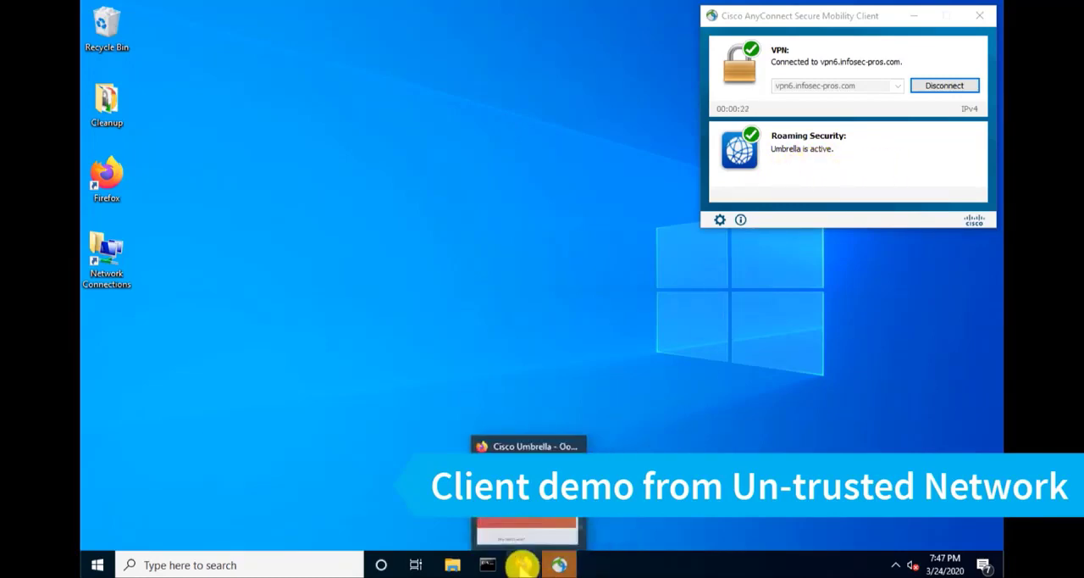
Reload welcome.umbrella.com in Firefox to show Welcome to Umbrella!, then disconnect the VPN session
click(527, 446)
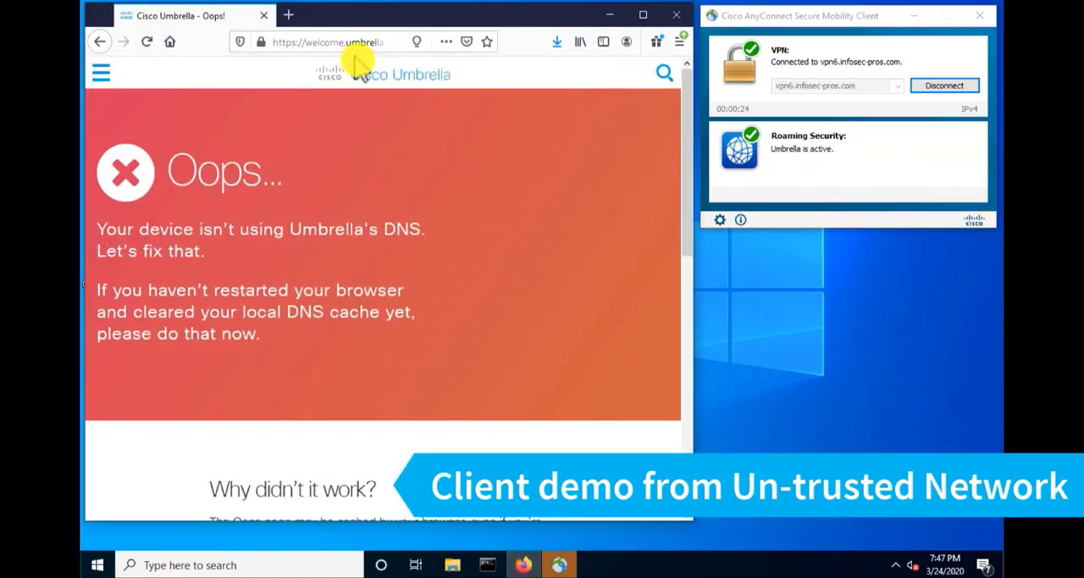
click(329, 42)
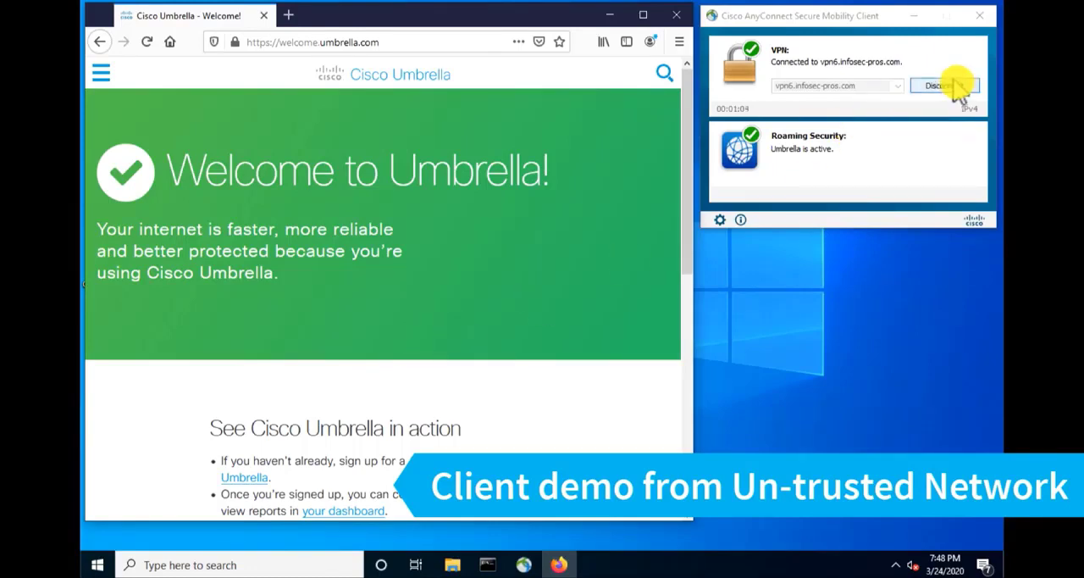
click(942, 85)
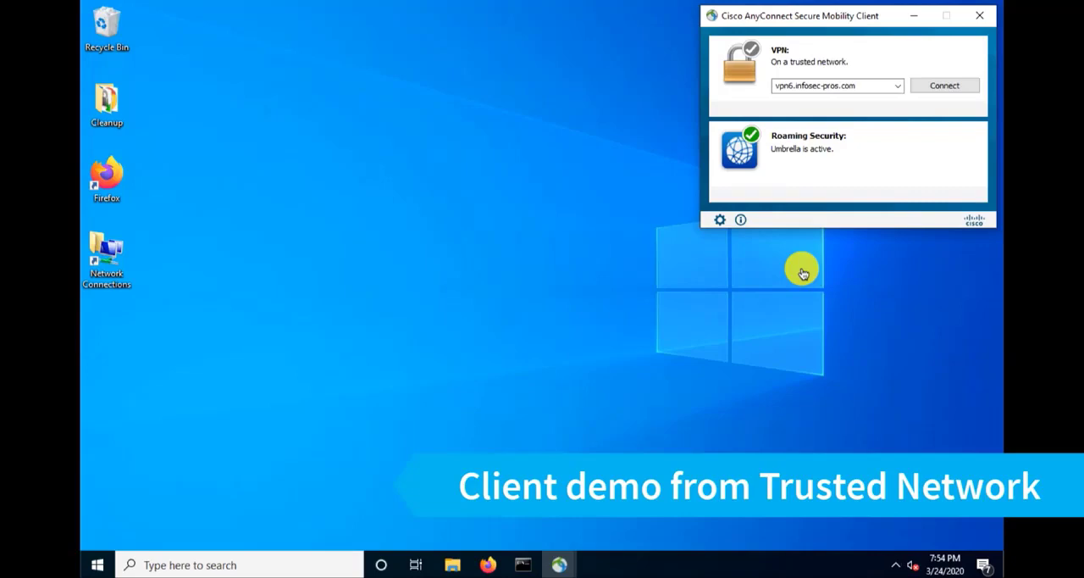
mouse_move(720, 97)
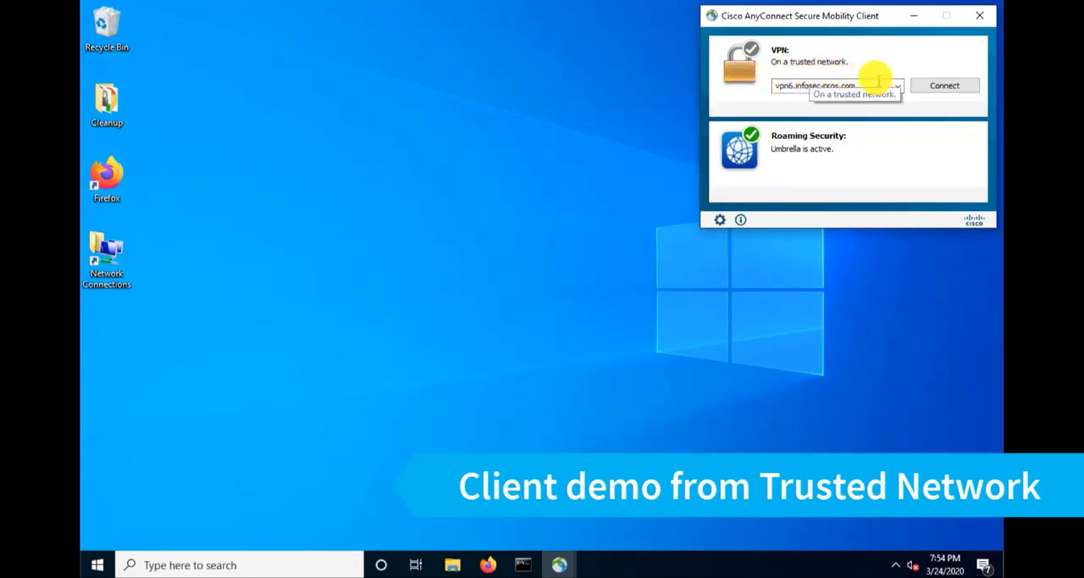
mouse_move(857, 117)
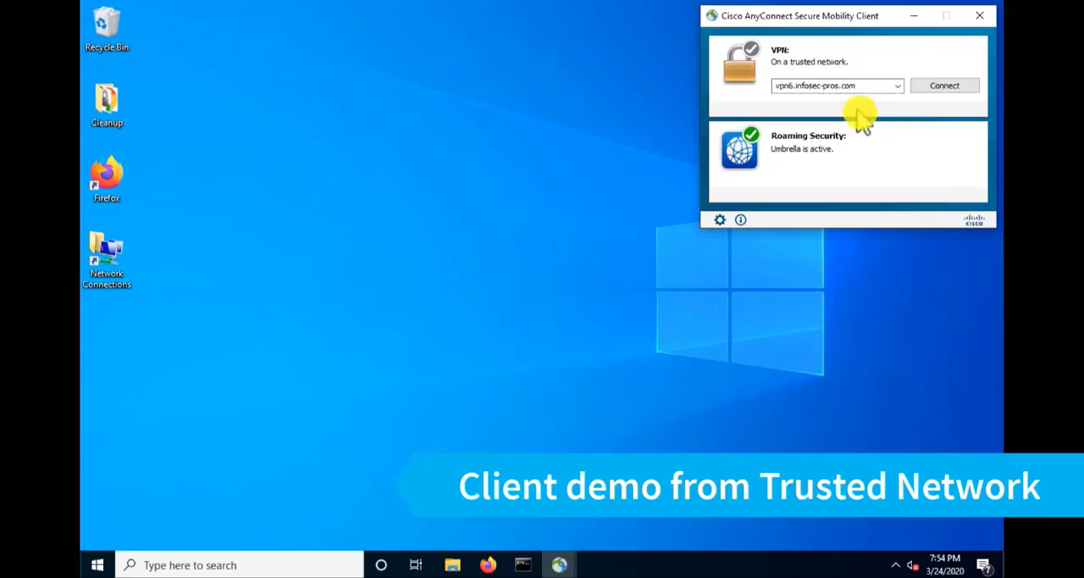
mouse_move(817, 161)
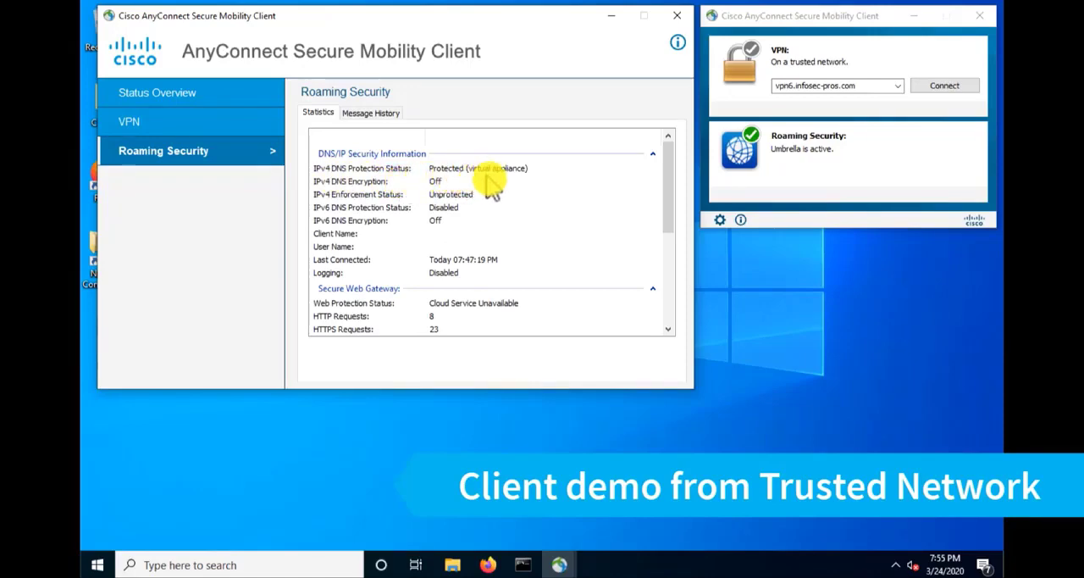
mouse_move(539, 187)
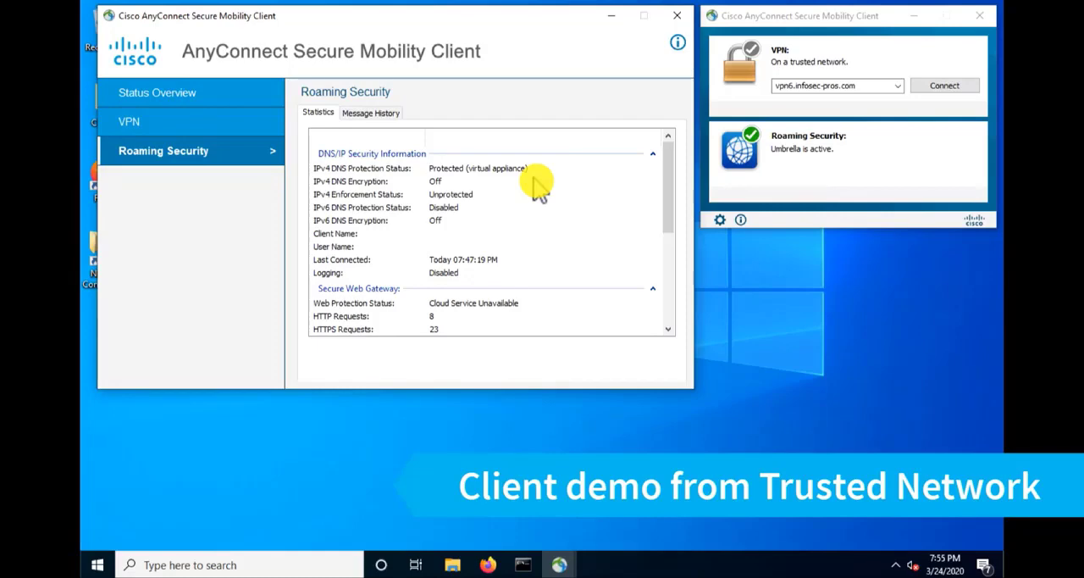
mouse_move(478, 203)
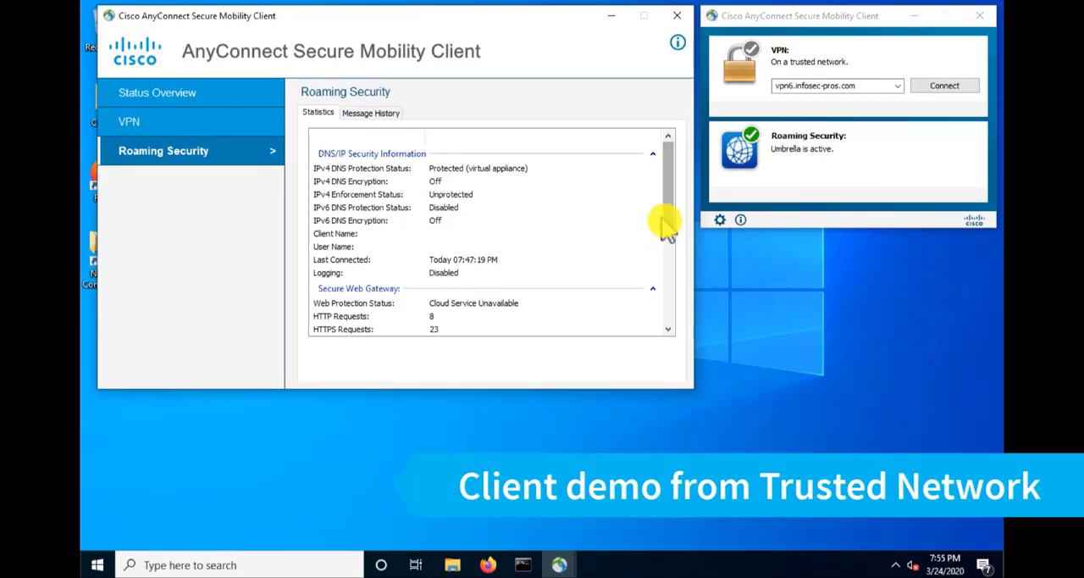
Scroll the Roaming Security statistics down to the Secure Web Gateway details
scroll(down, 3)
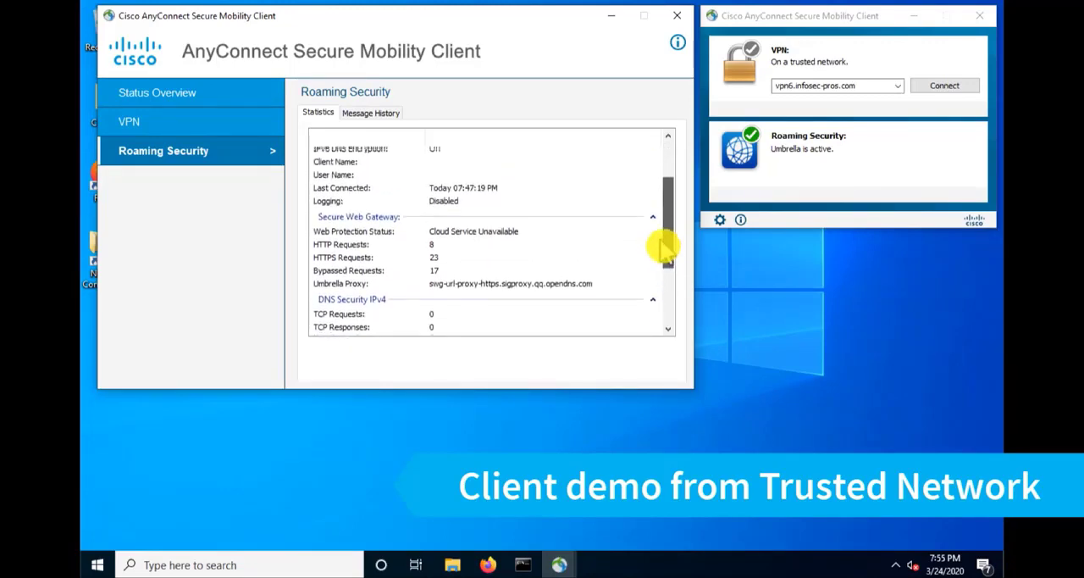